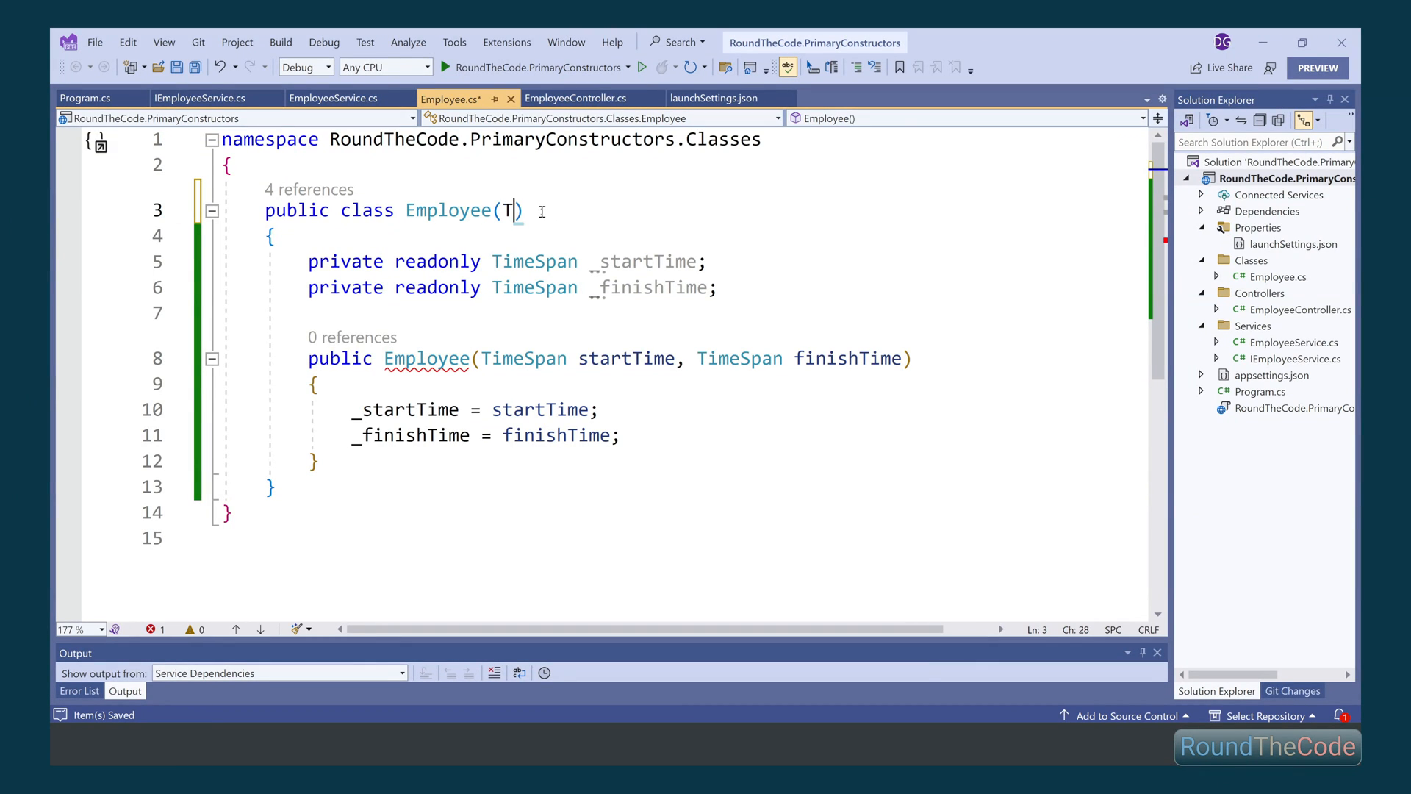
Give Employee TimeSpan startTime/finishTime primary constructor parameters and a parameterless constructor chaining this(new TimeSpan(9,0,0), new TimeSpan(17,0,0))
text(imeSpan startTime, TimeSpan finishTime)
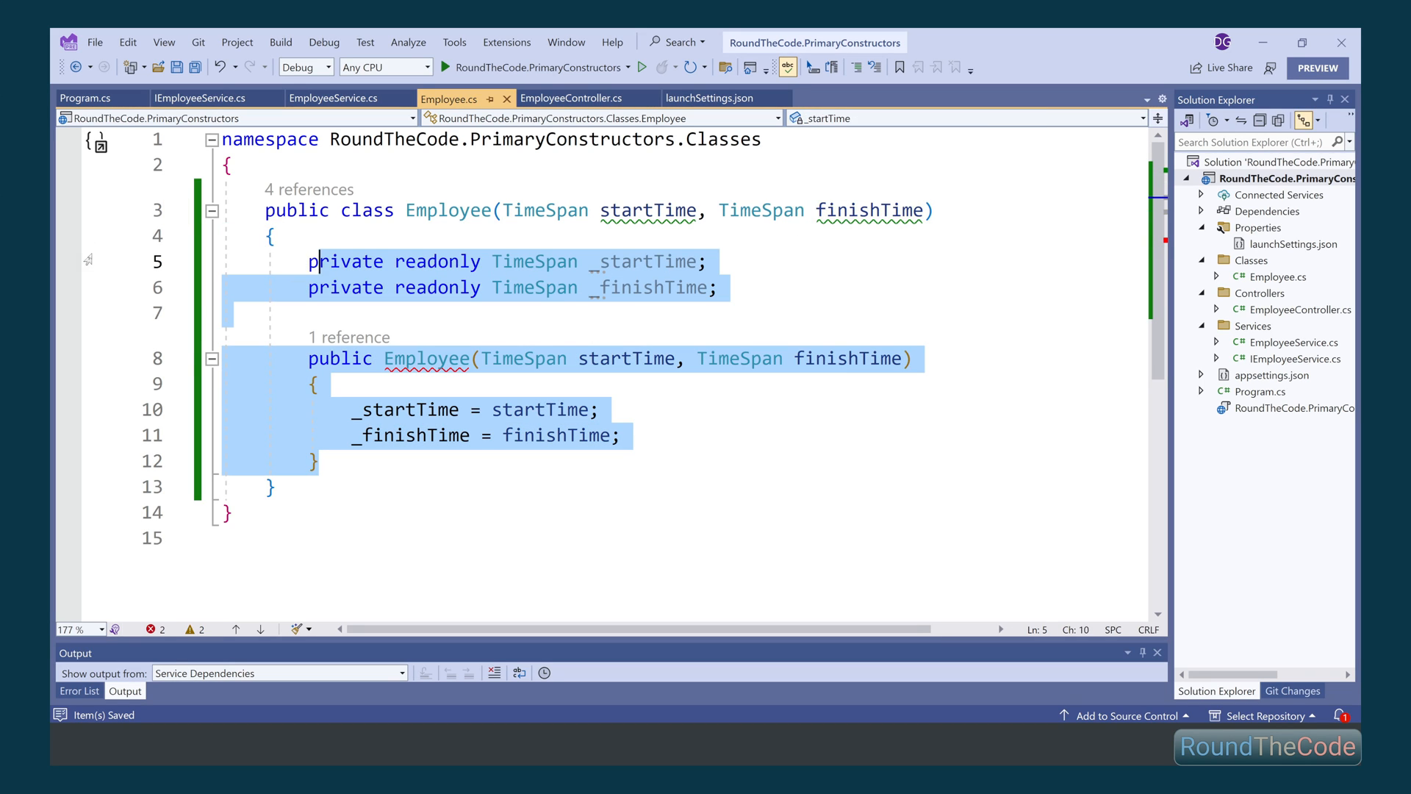
text(public Employee()
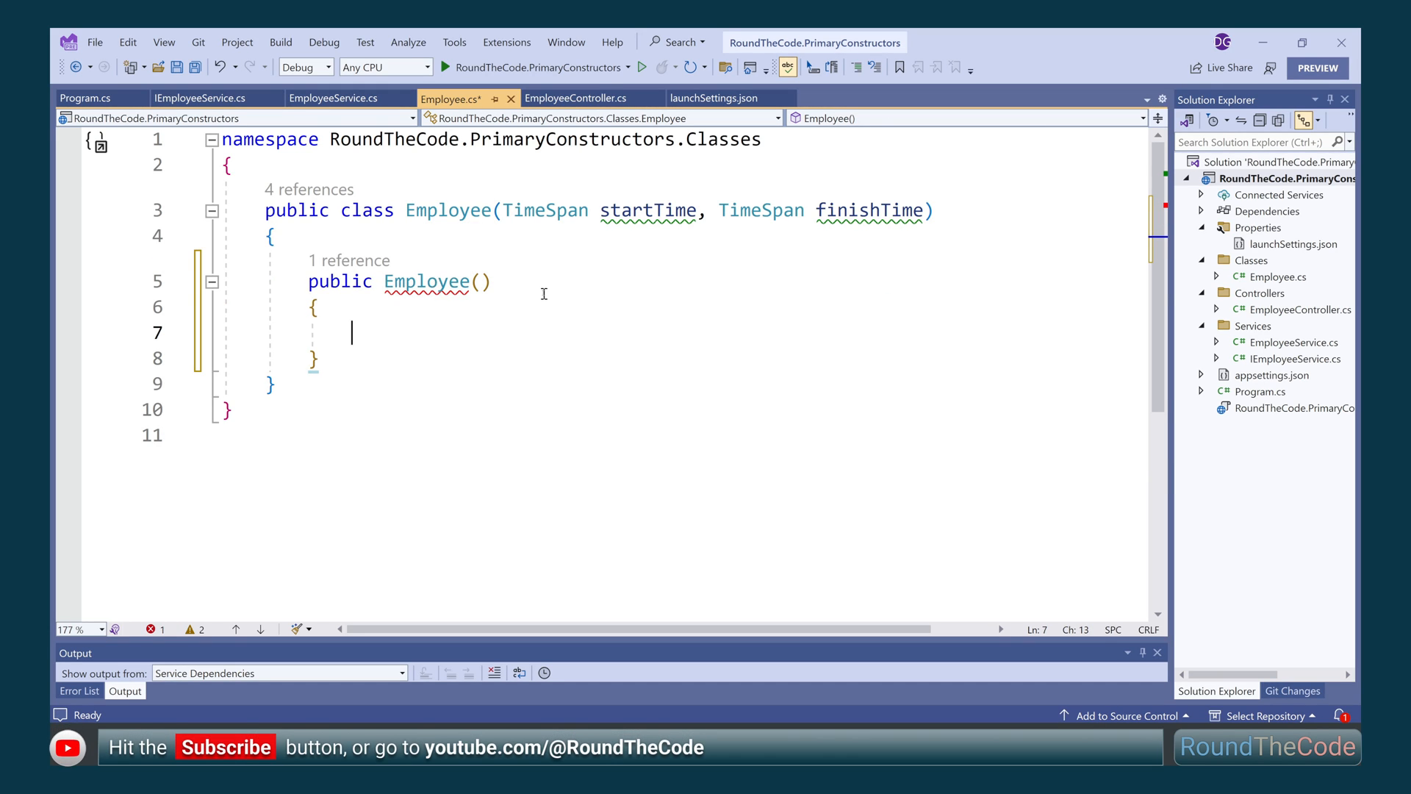
text(: this(new TimeSpan(9,0,0)
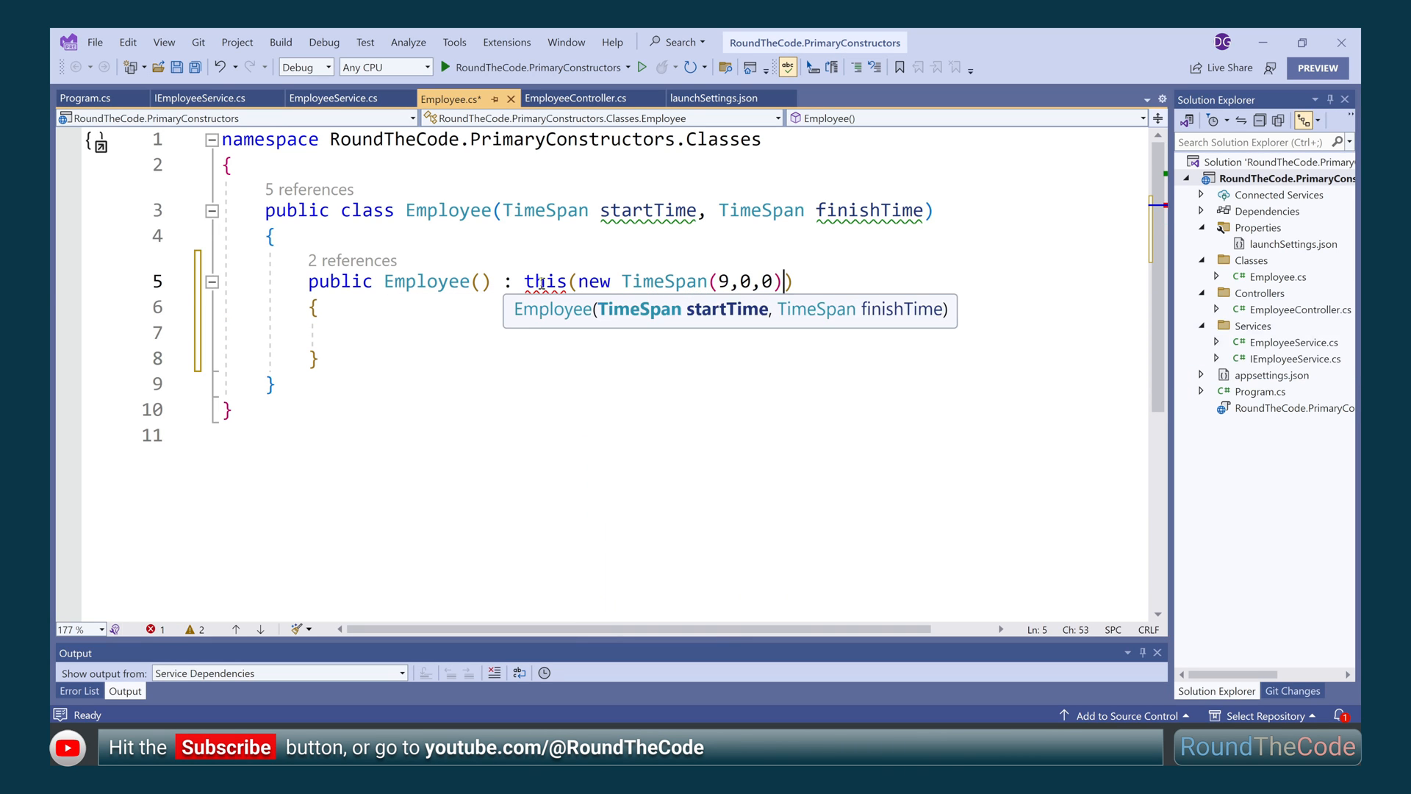
text(, new TimeSpan(17,0,0)
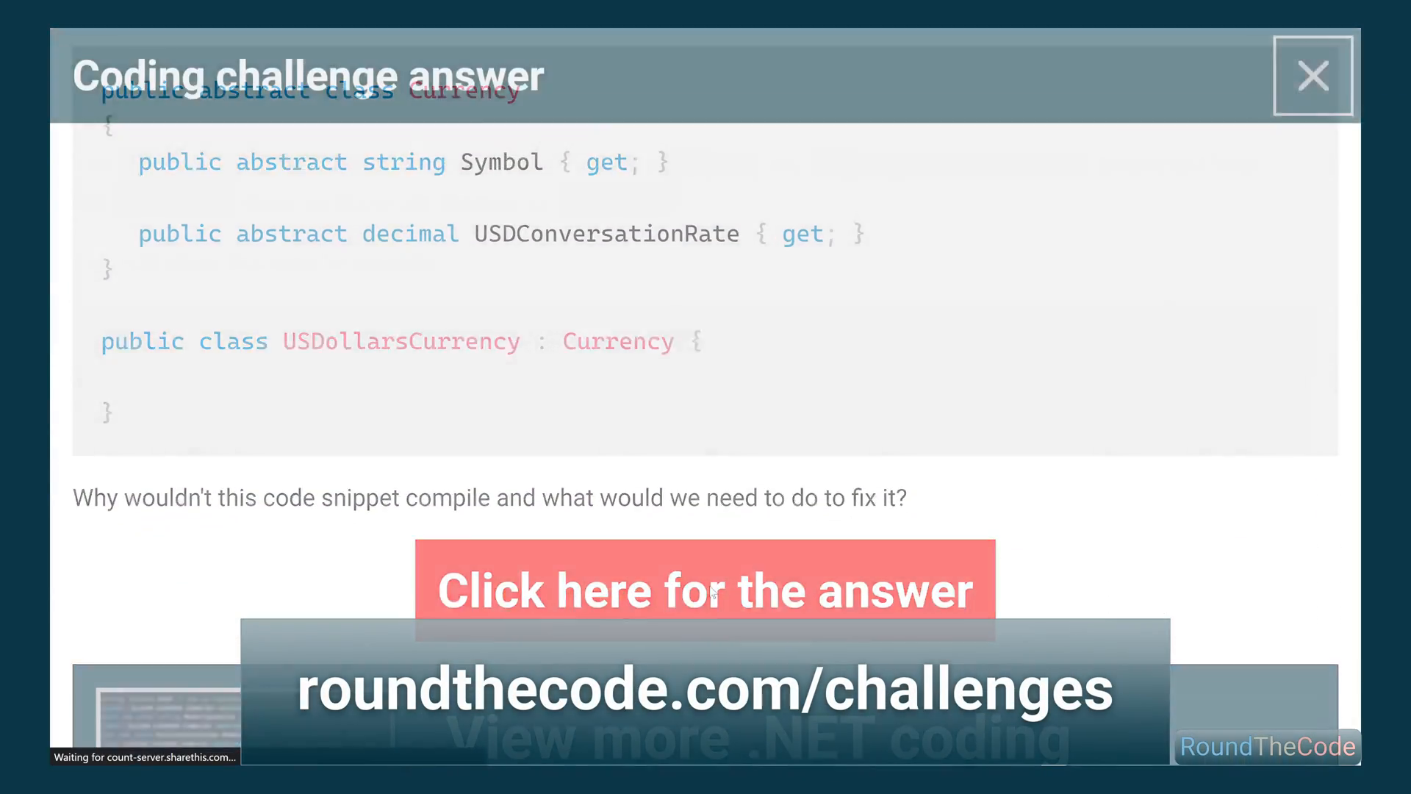
Follow the answer link on the abstract Currency coding challenge page
click(1312, 75)
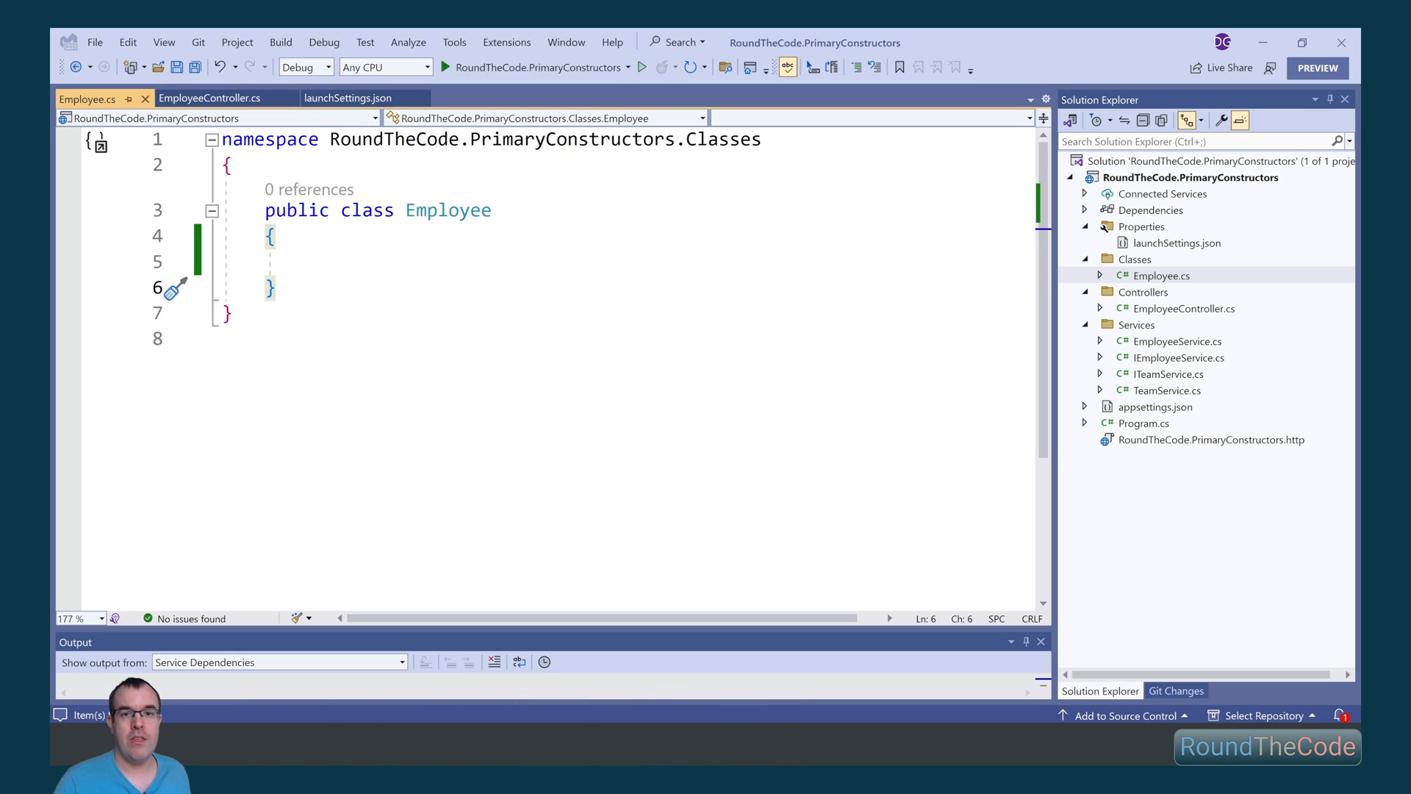
mouse_move(500, 267)
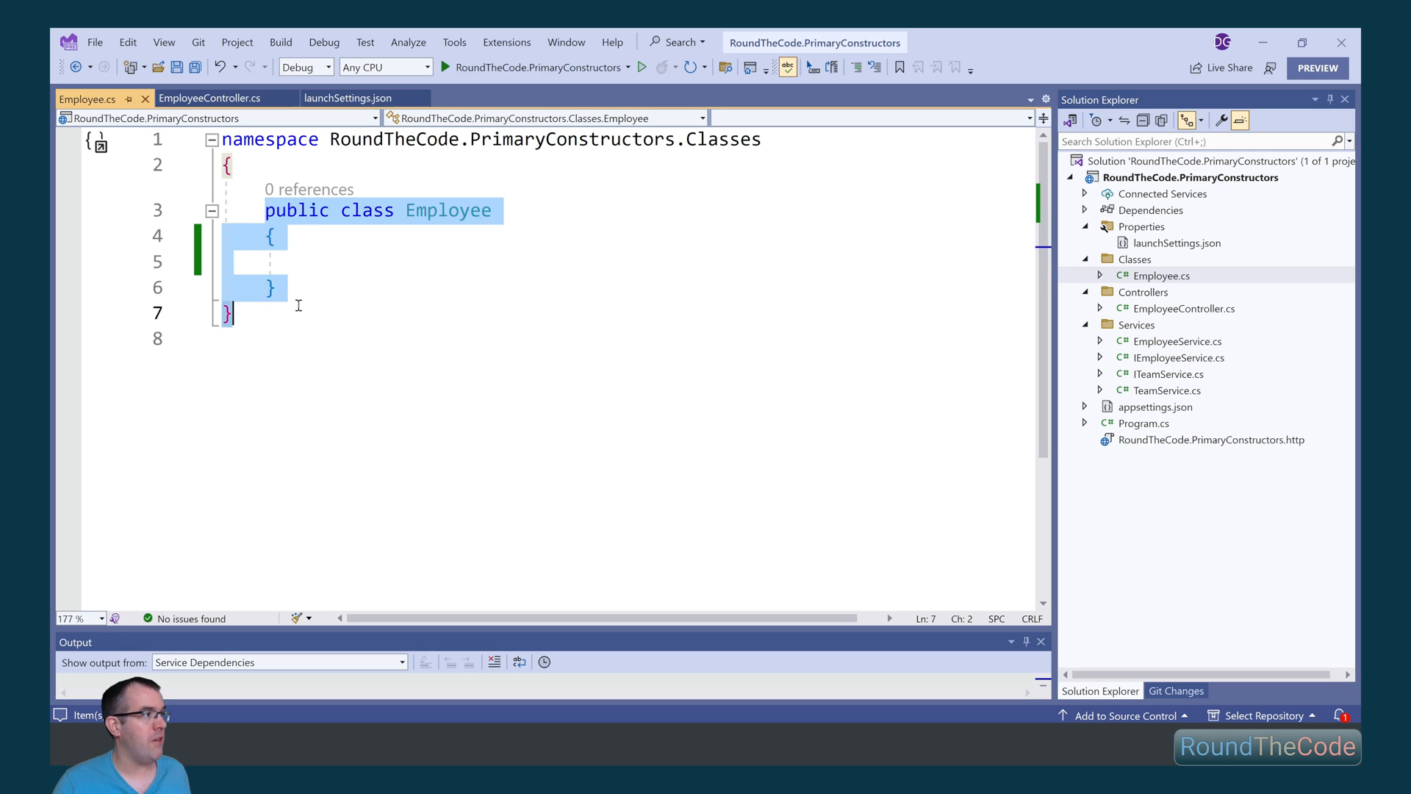
In EmployeeController's Index action, add var employee = new Employee(); before returning the view
click(210, 98)
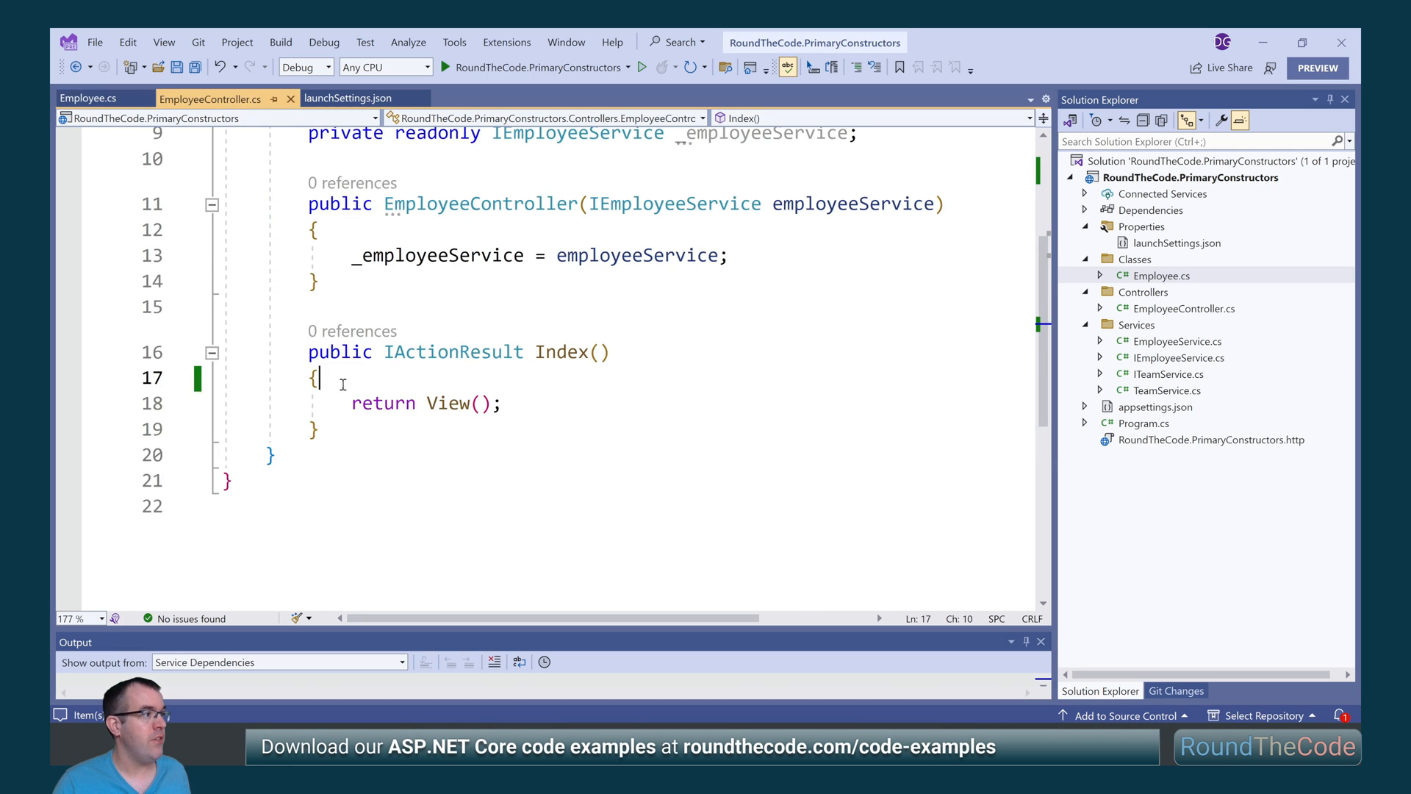
text(var e)
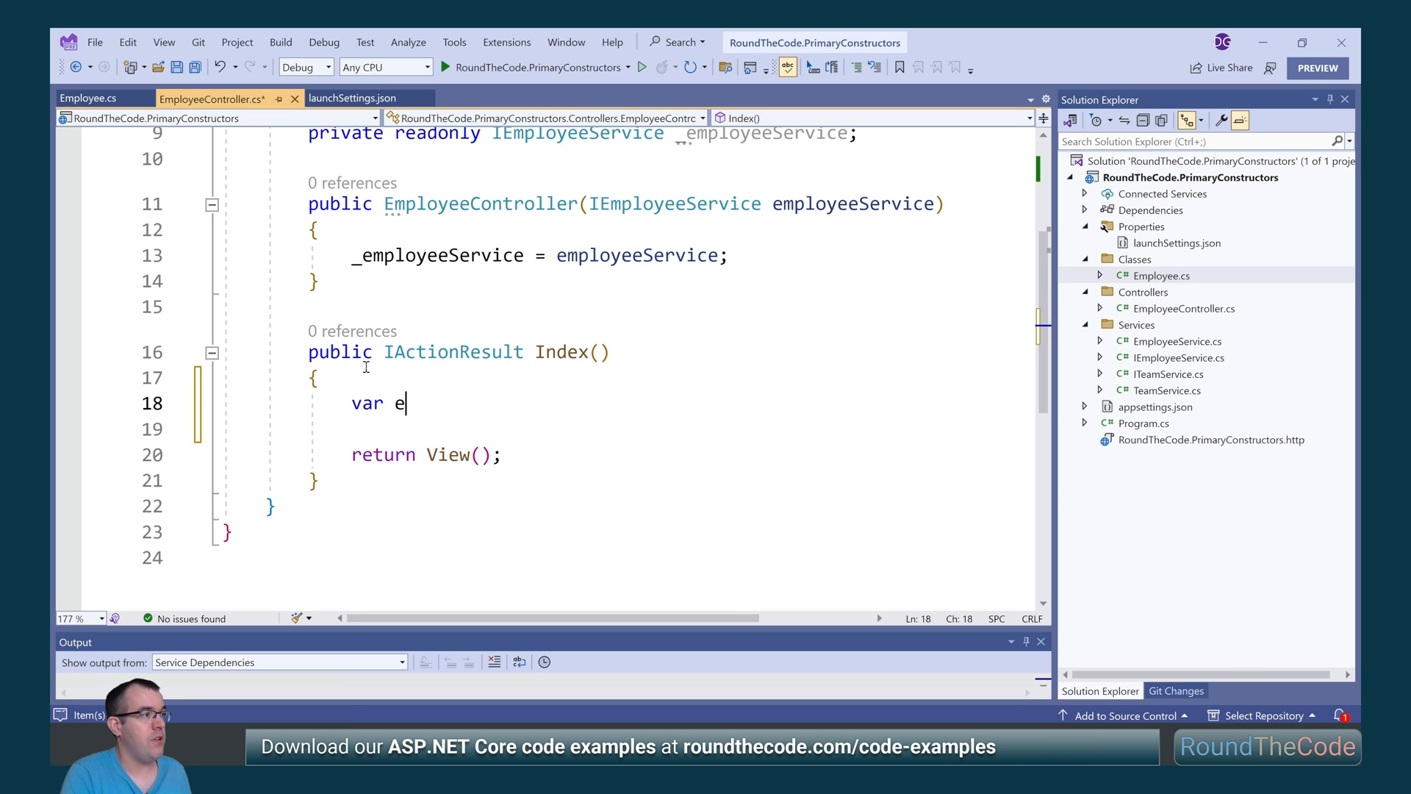
text(mployee = new Employee();)
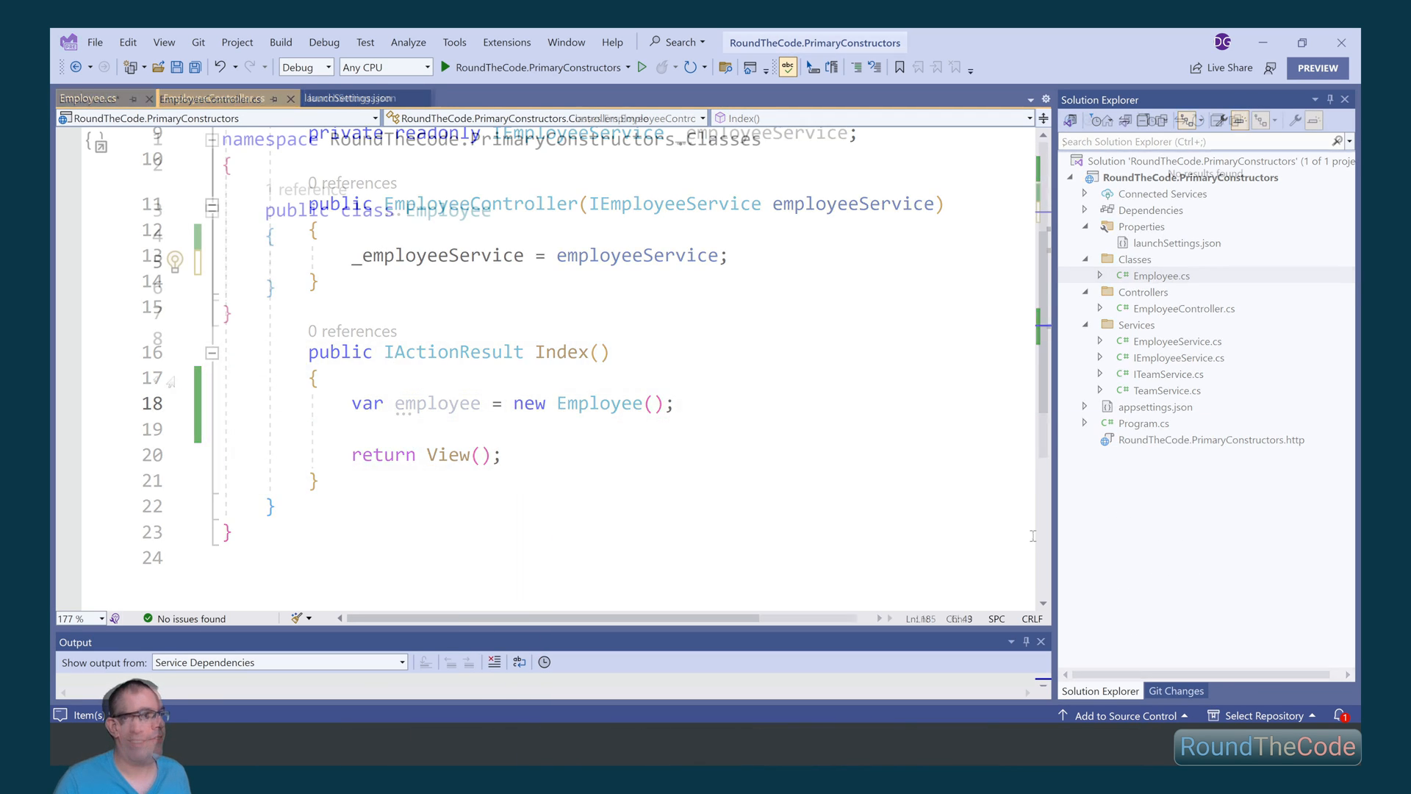
In Employee.cs, write a public Employee(TimeSpan startTime, TimeSpan finishTime) constructor
click(87, 98)
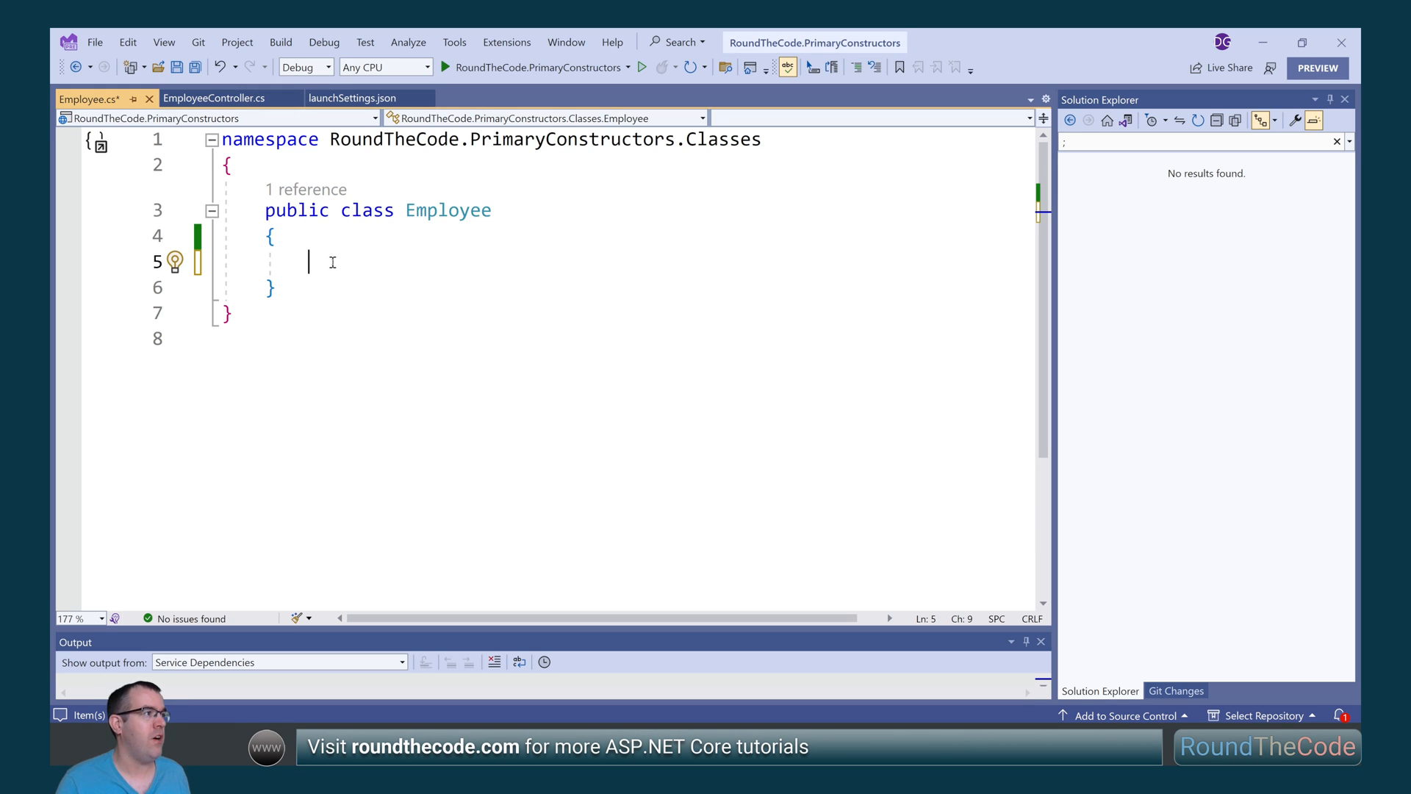
text(public Employee()
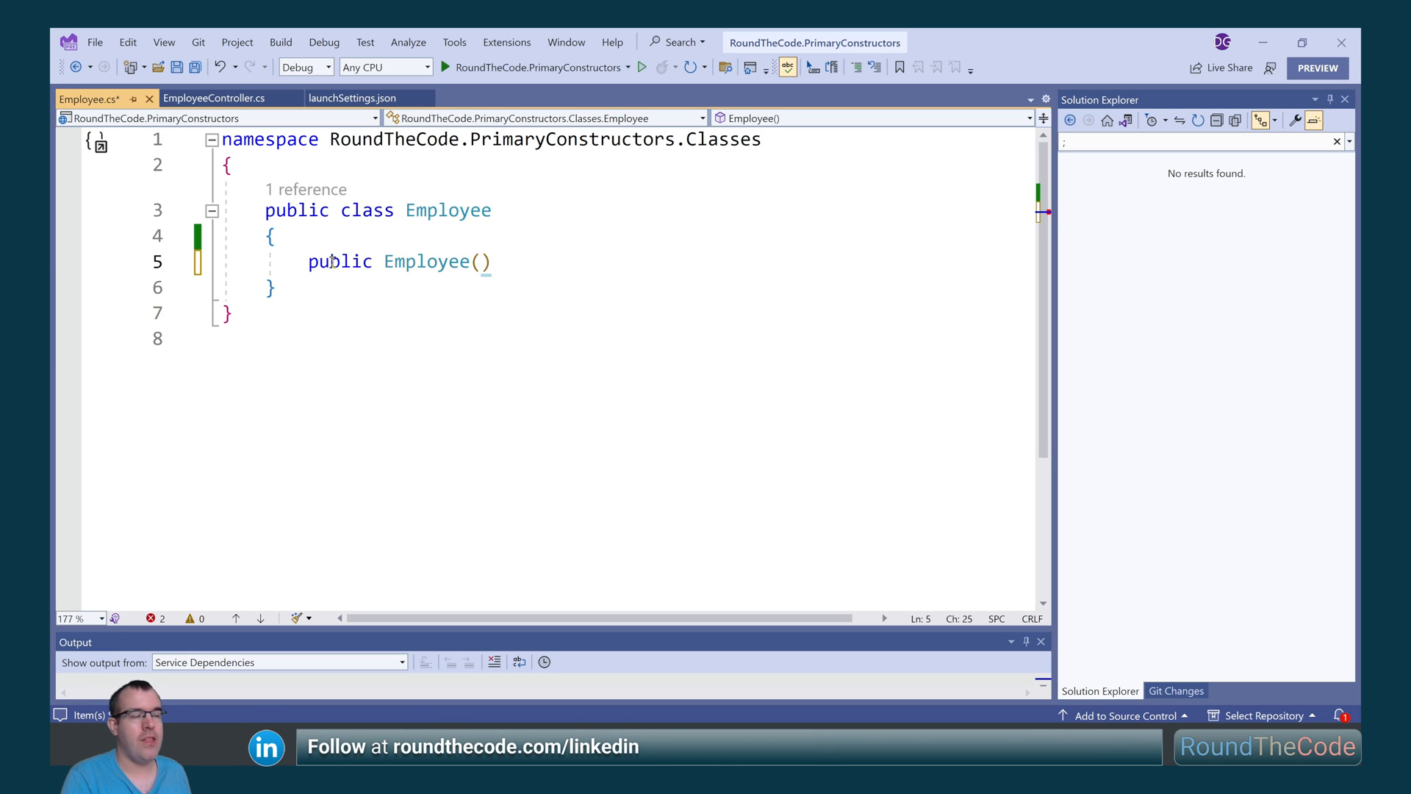
text(TimeSpan st)
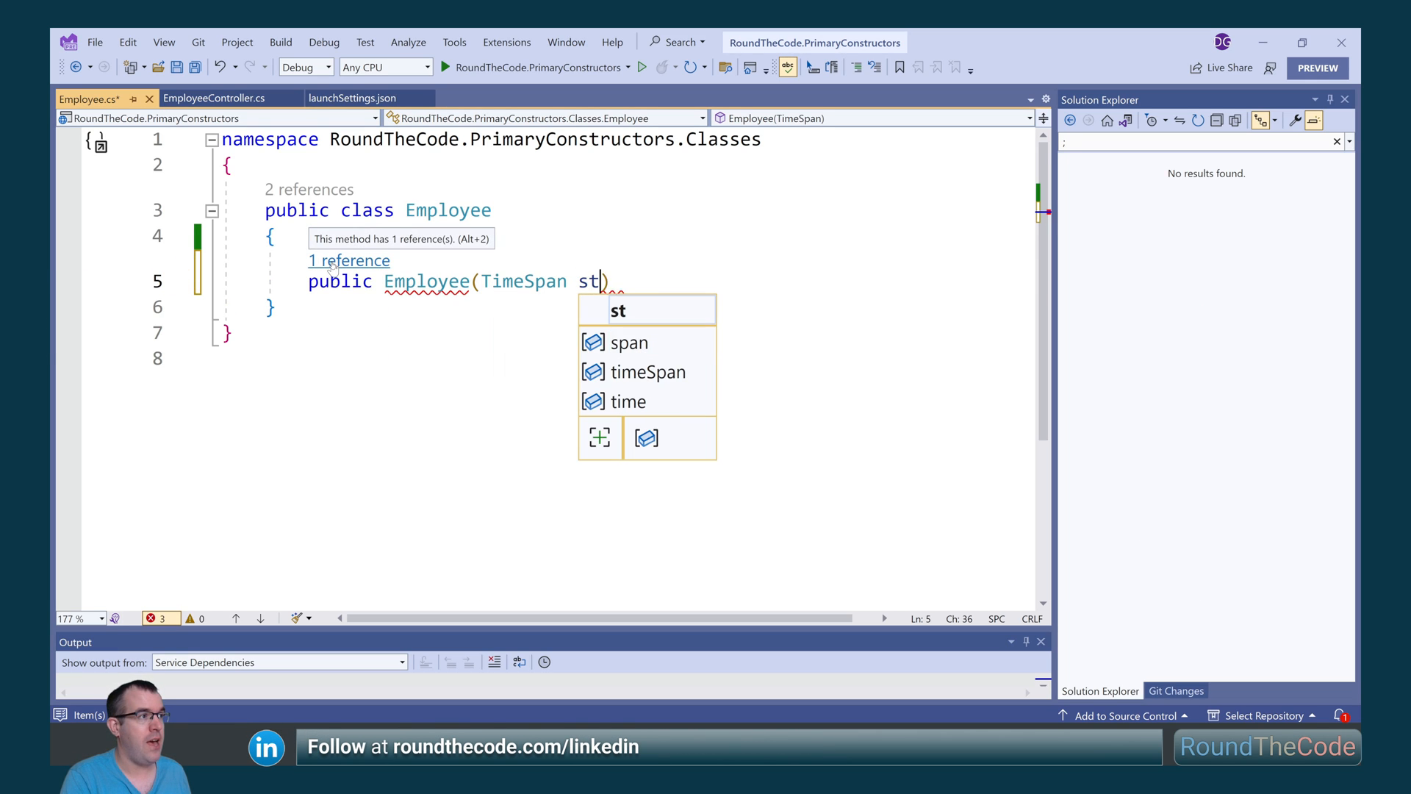
text(artTime, TimeSpan finish)
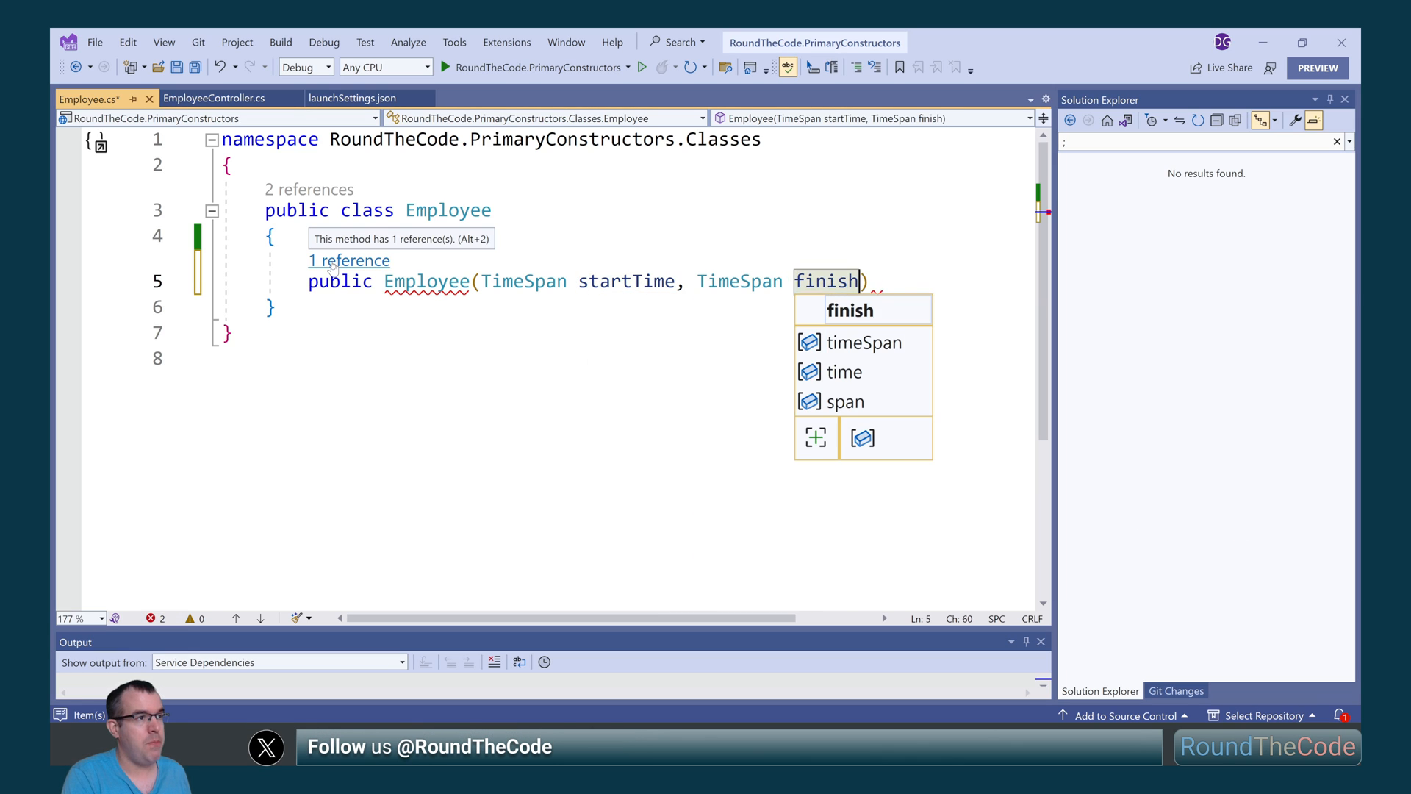
text(Time)
text(private readonly)
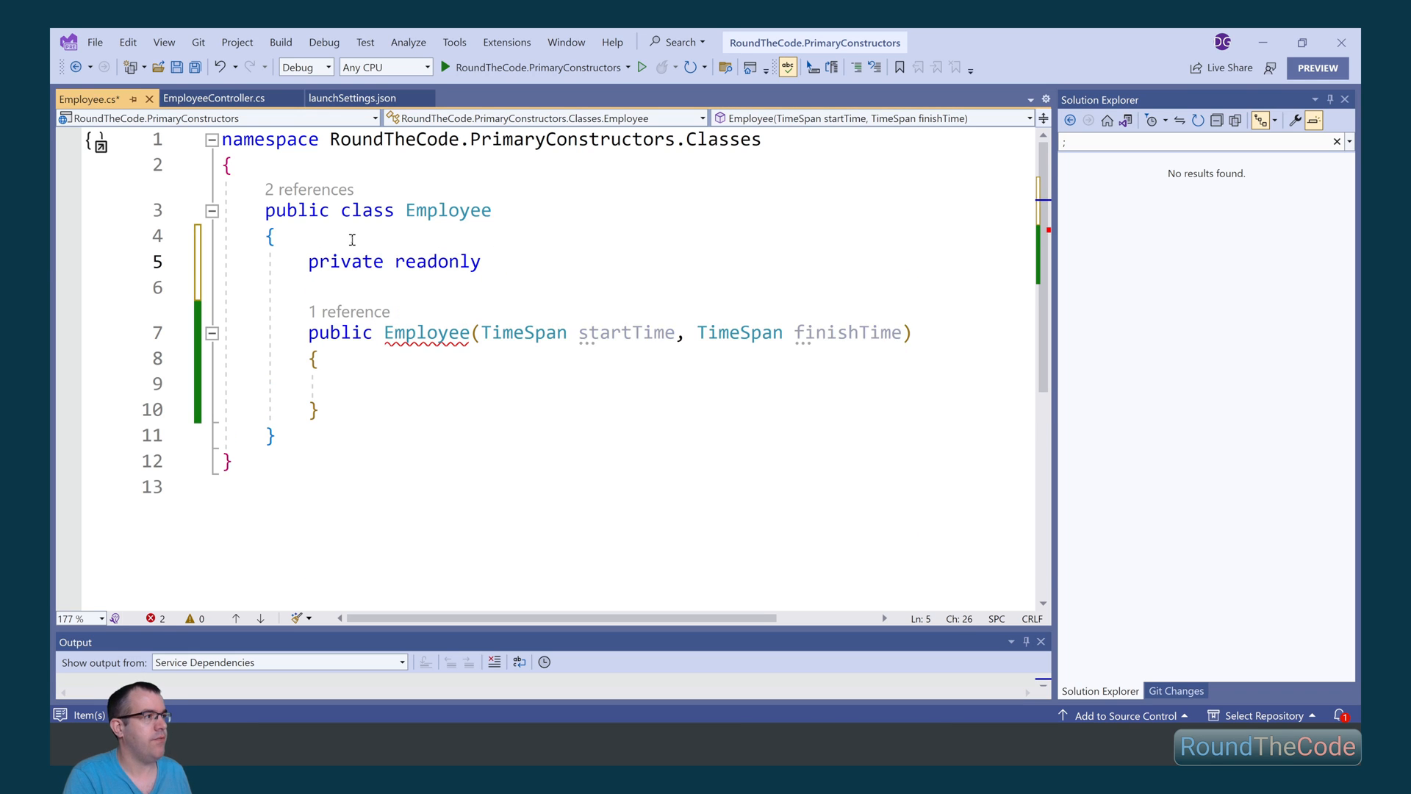
Declare private readonly TimeSpan _startTime and _finishTime fields assigned from the constructor parameters
text(finishTime;)
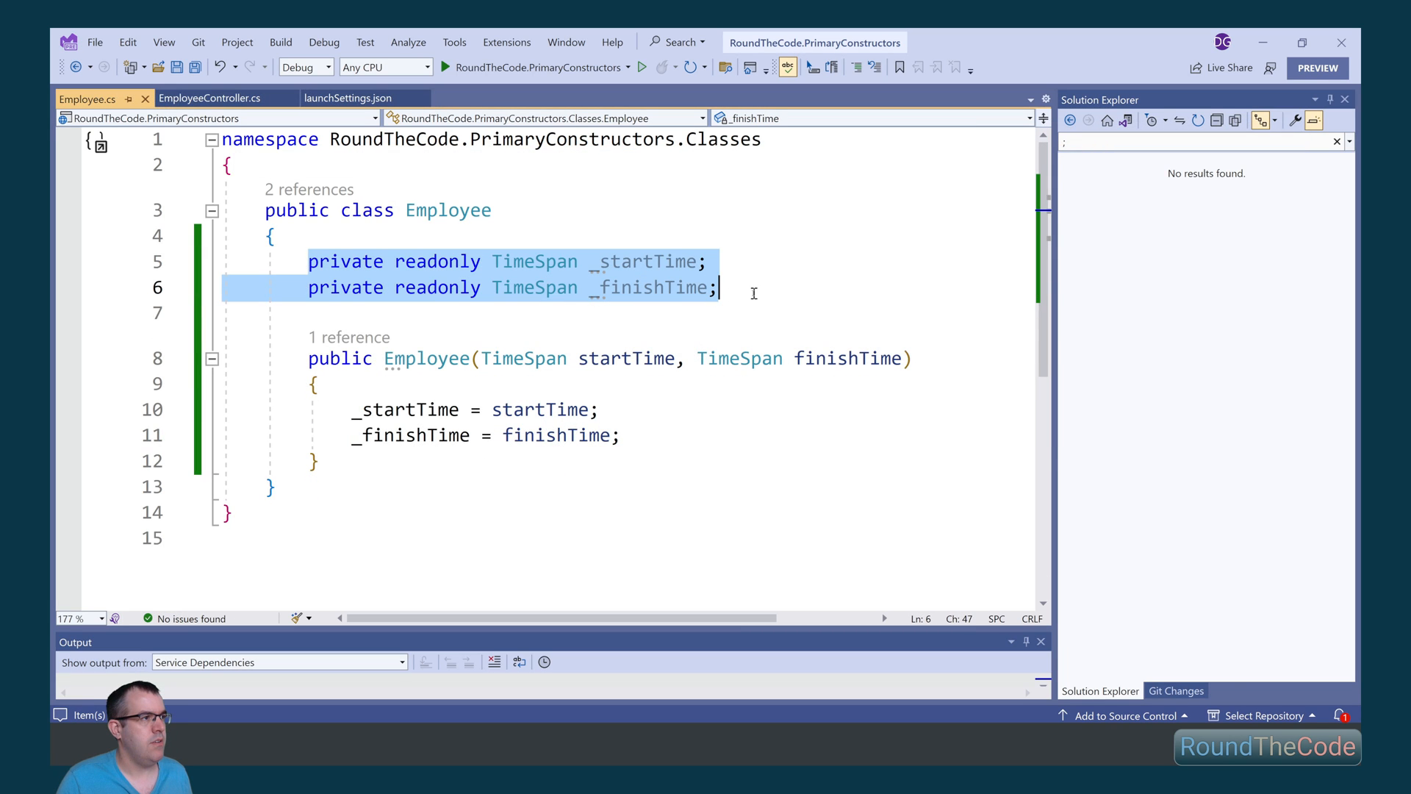
mouse_move(814, 223)
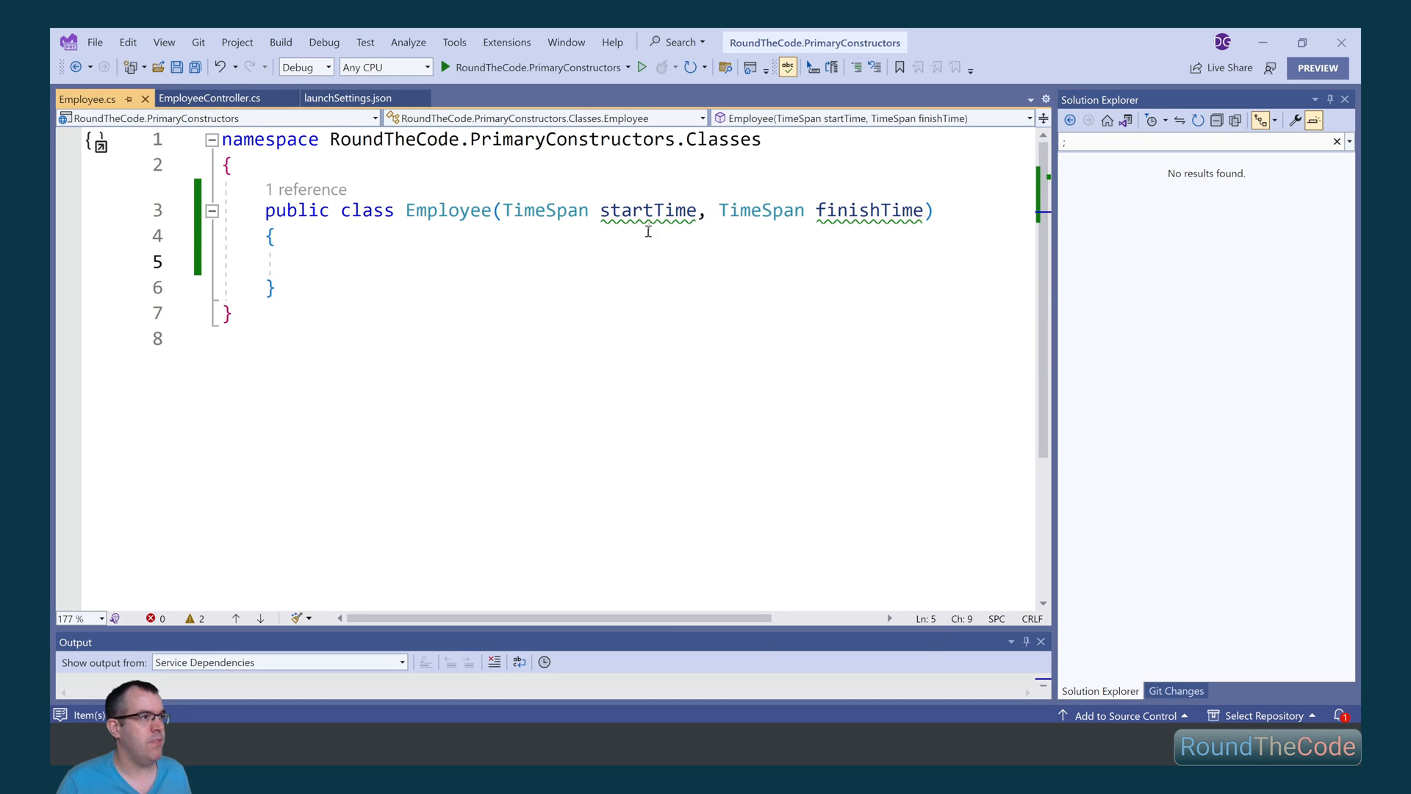
Add a public TimeSpan GetStartTime() method returning startTime to the Employee class
drag(600, 210, 928, 211)
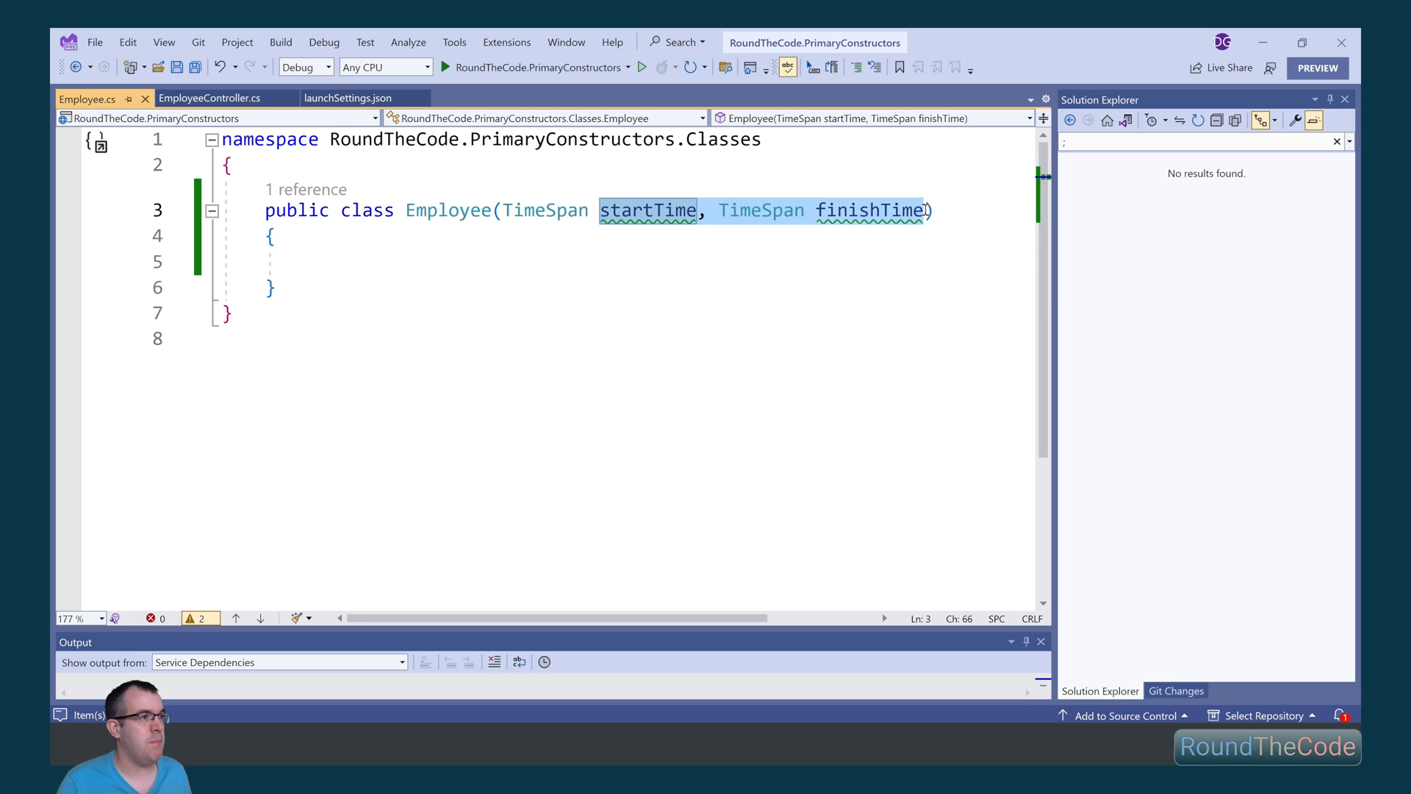
mouse_move(369, 271)
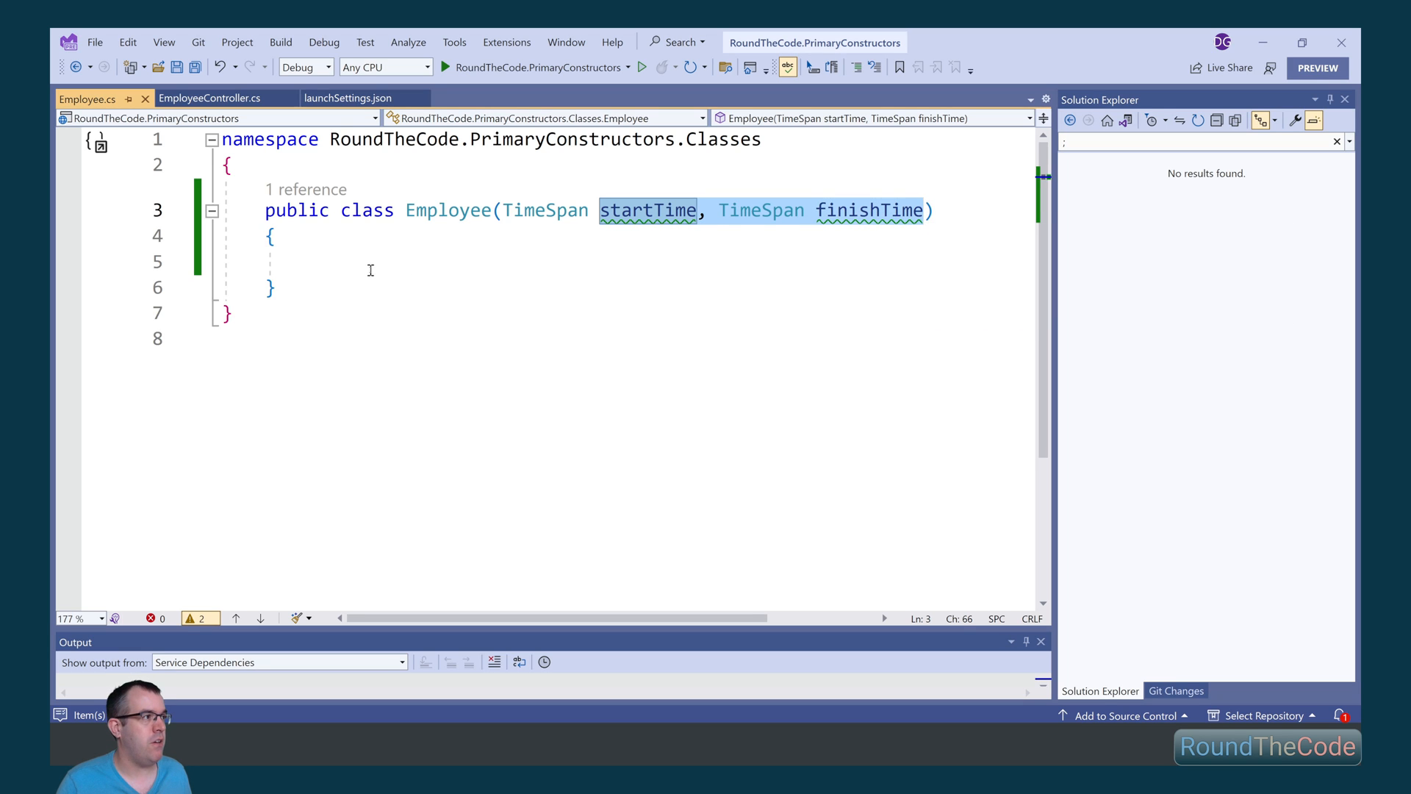
text(public)
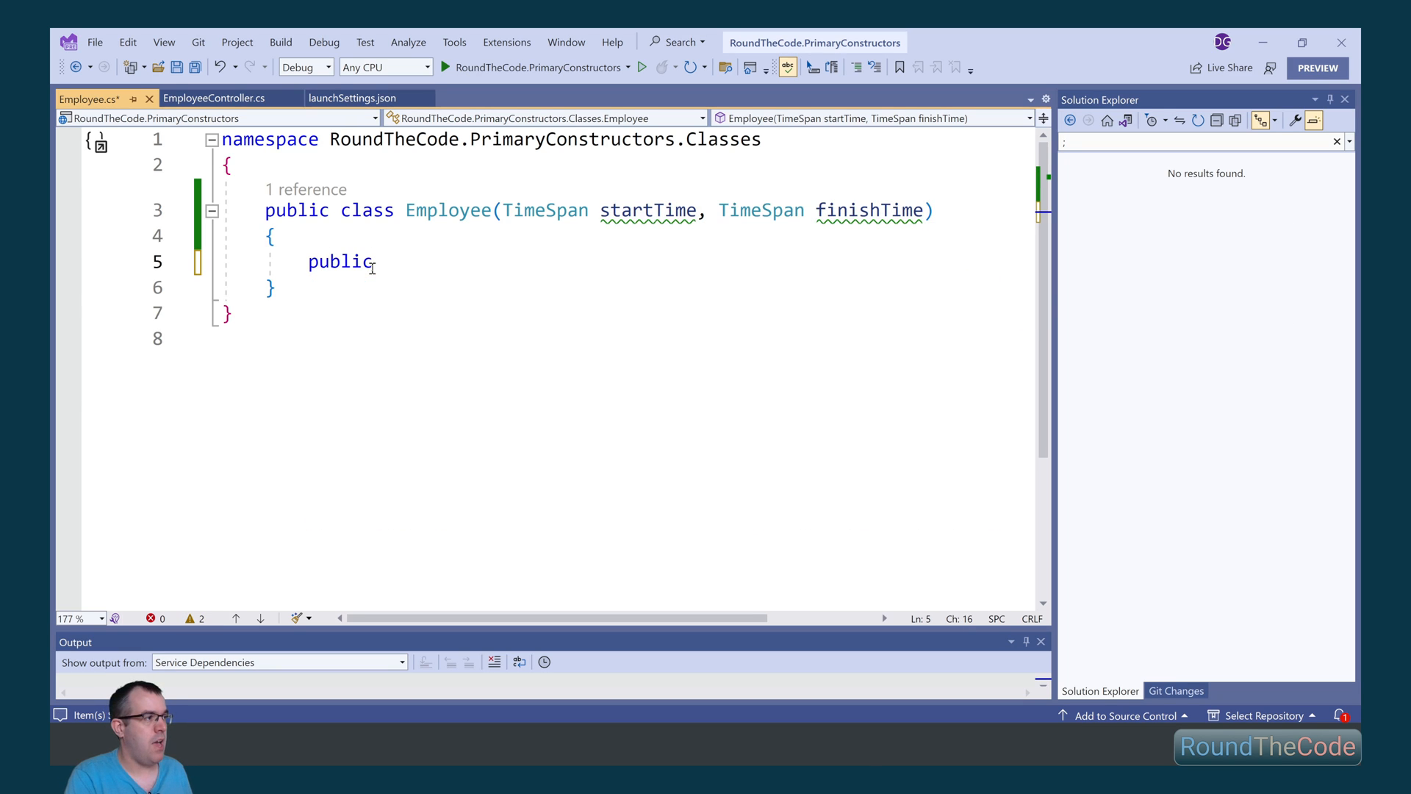
text(Times)
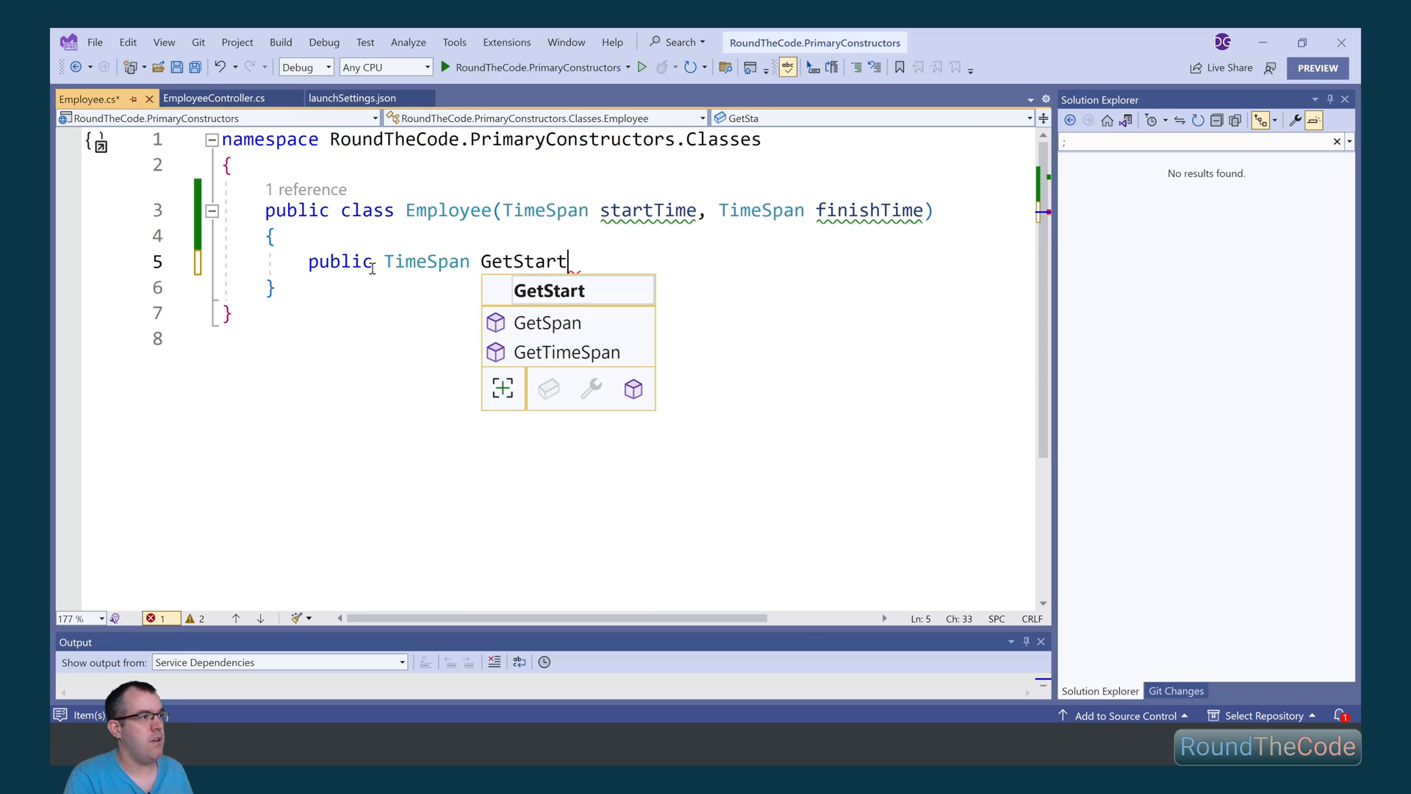
text(Time())
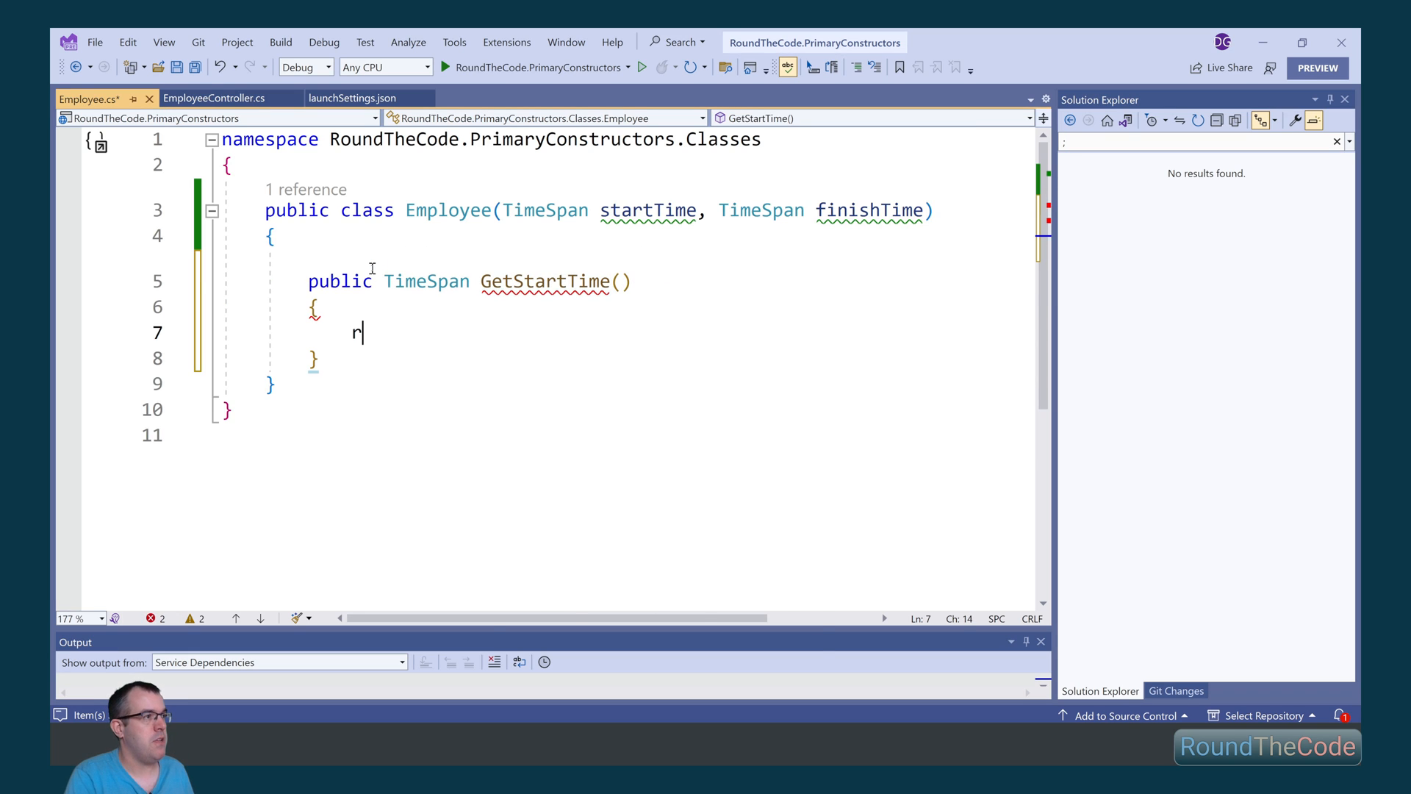
text(eturn startTime;)
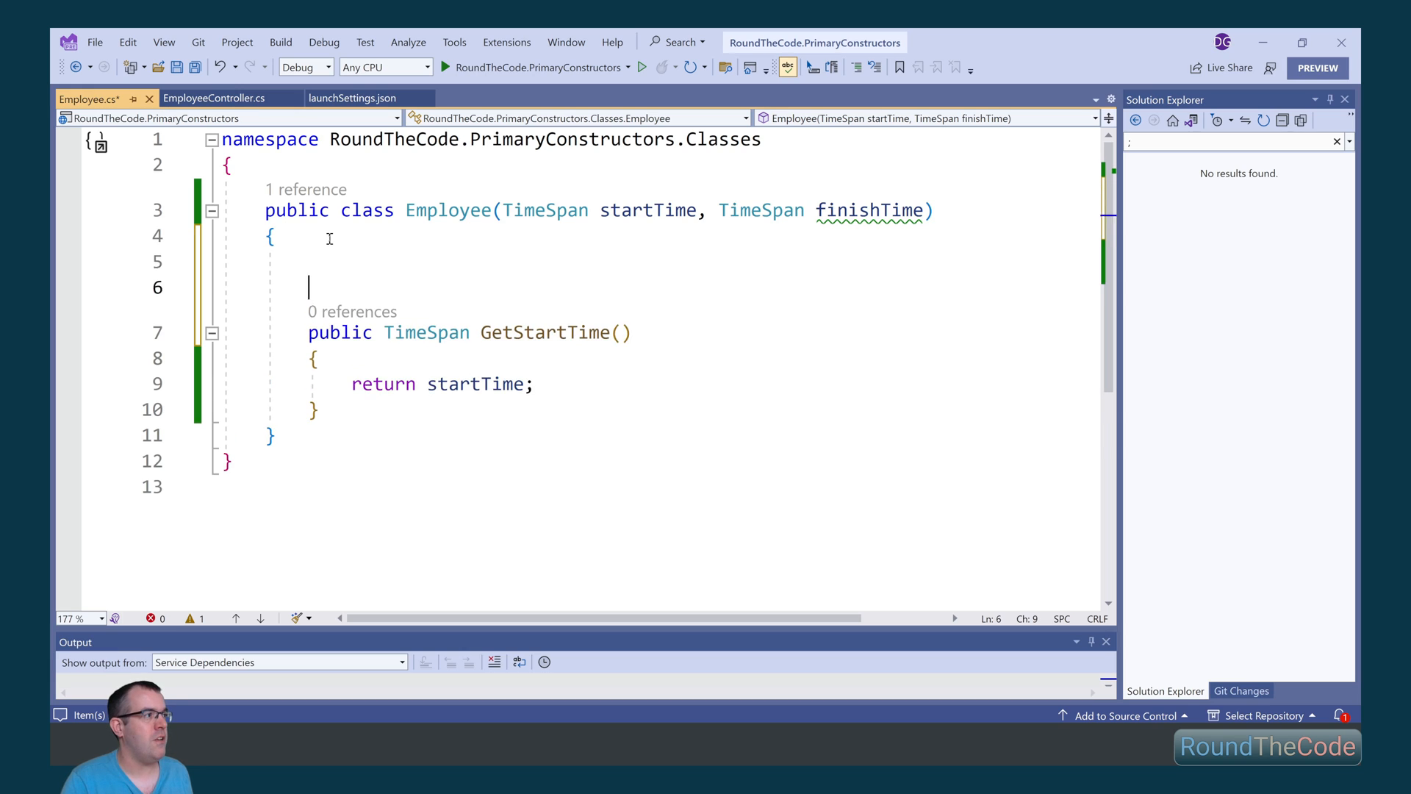
Add a parameterless Employee() constructor chaining : this(new TimeSpan(9,0,0), new TimeSpan(17,0,0))
text(public Employee()
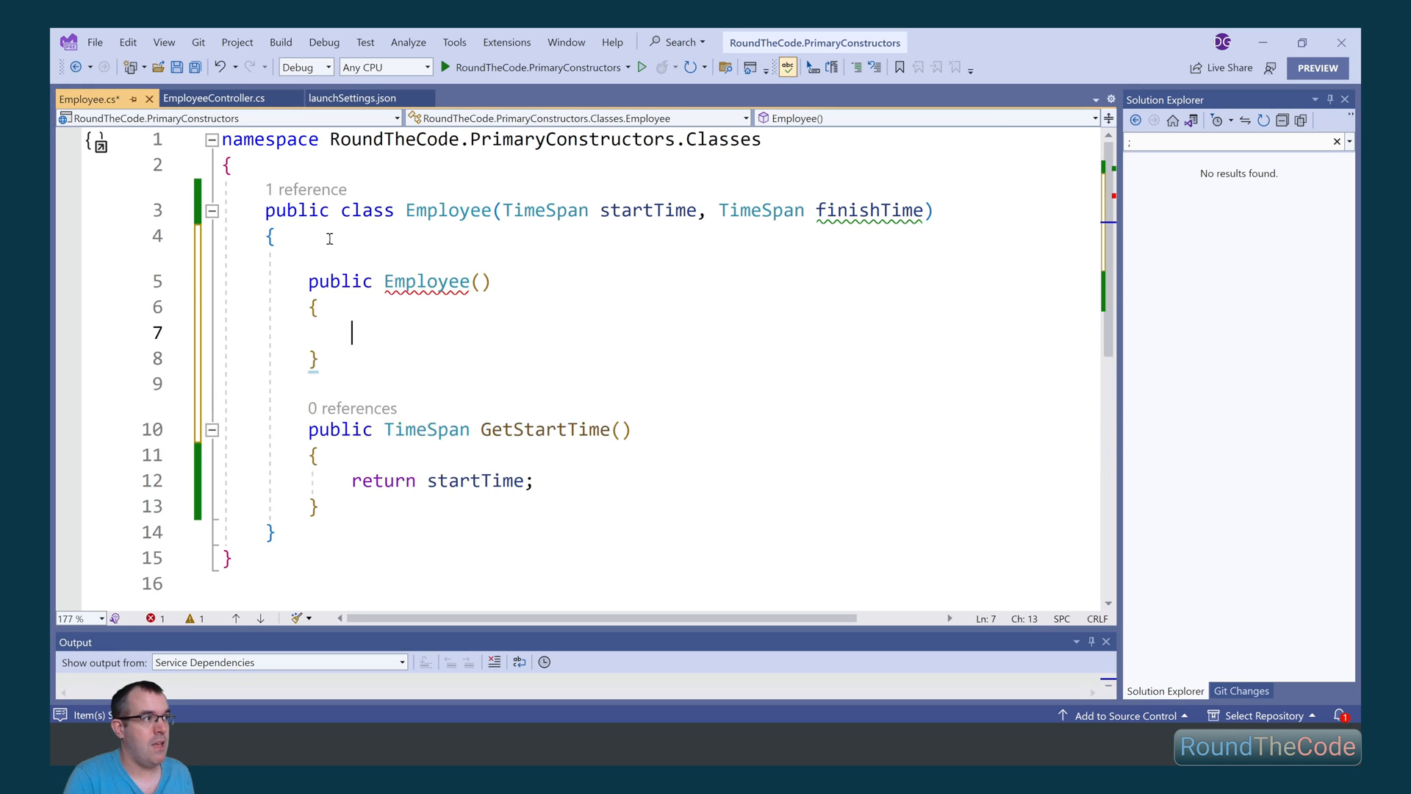
mouse_move(428, 281)
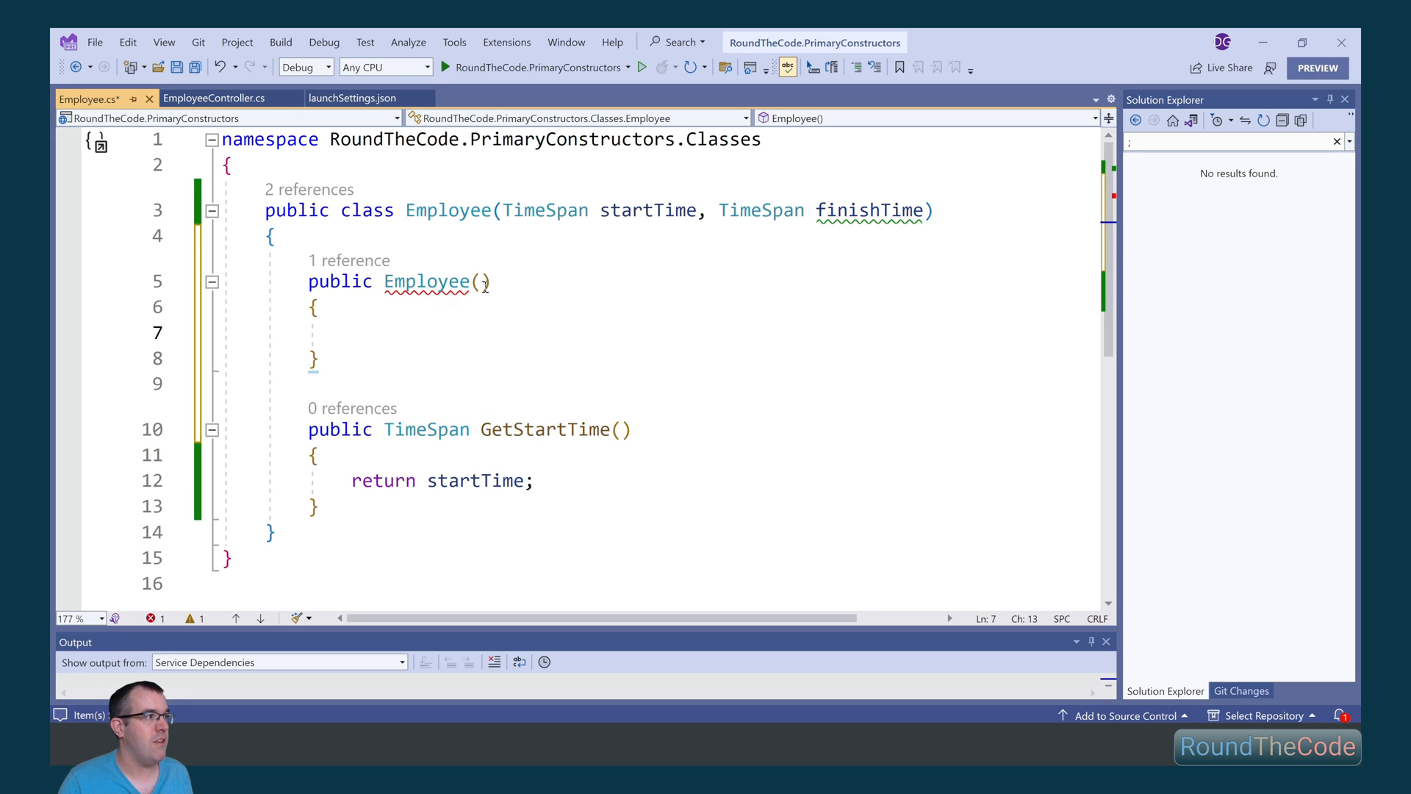
text(: this()
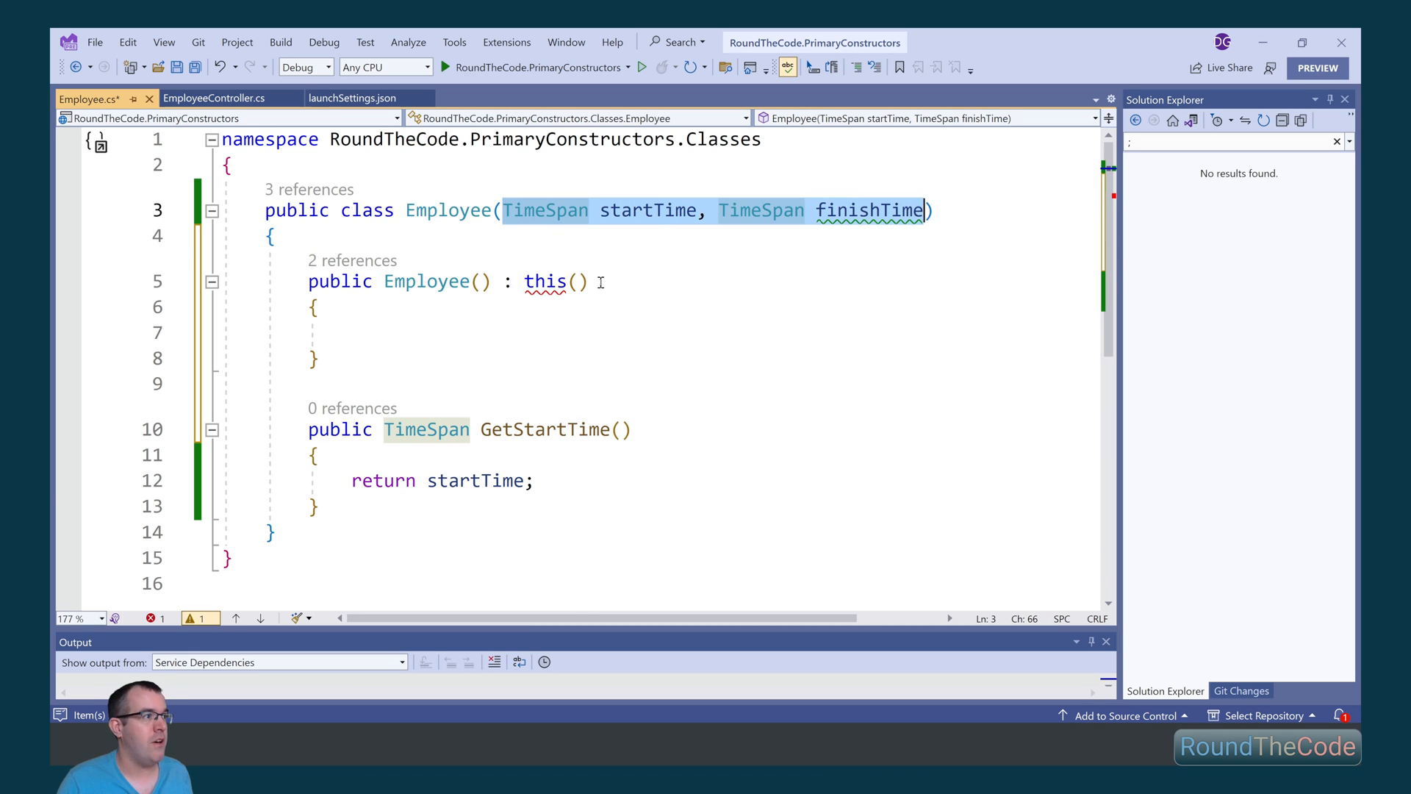
text(new T)
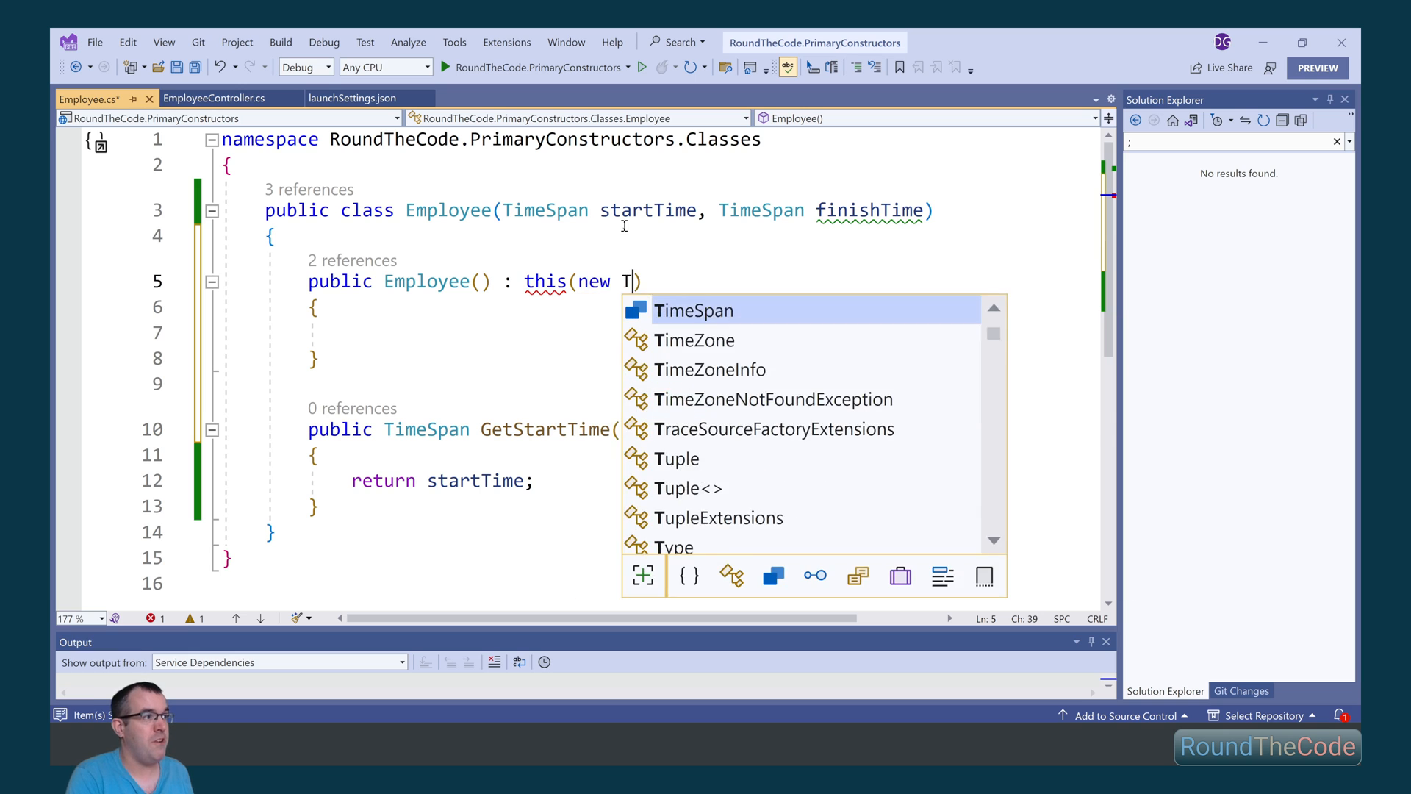
text(imeSpan(9,00)
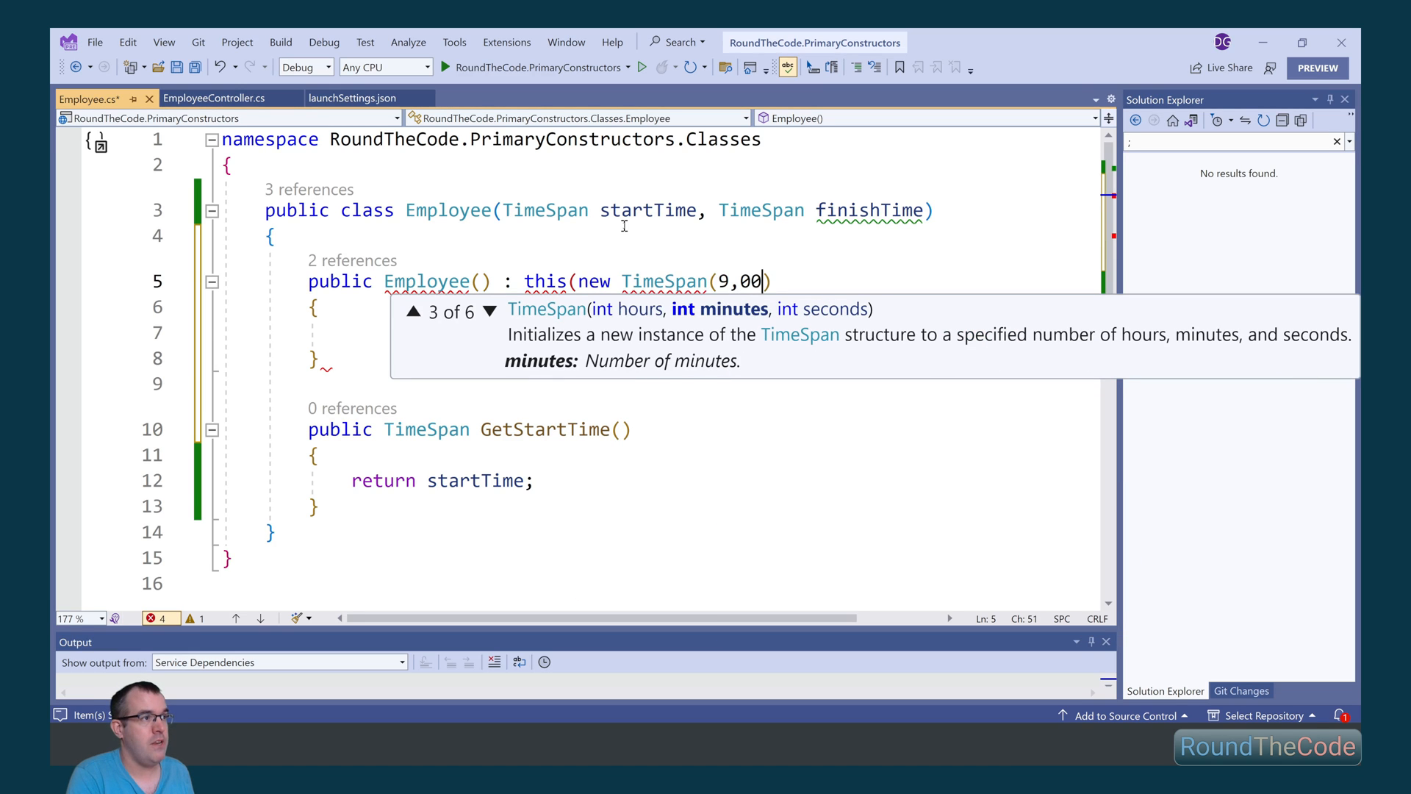
text(0,0), n)
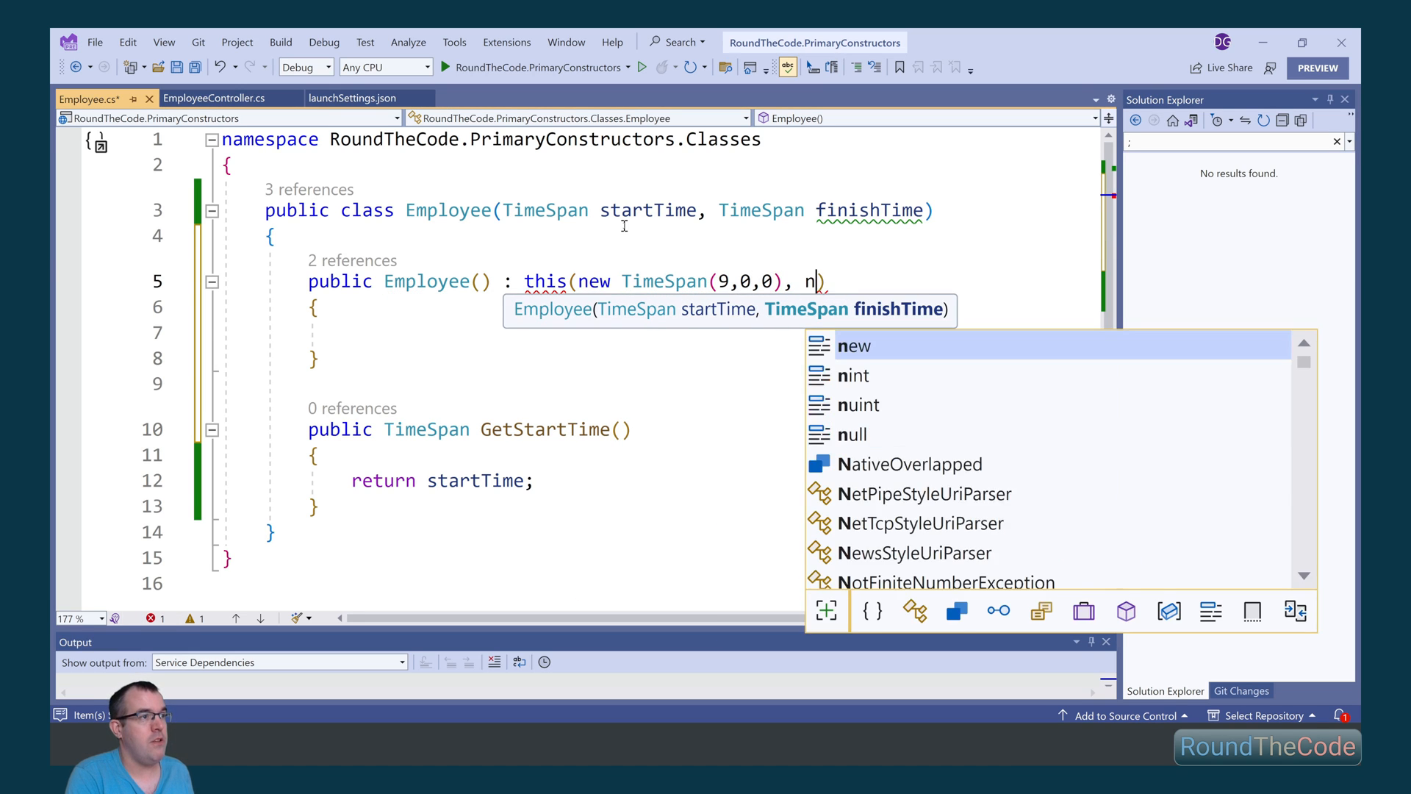
text(ew TimeSpan(17)
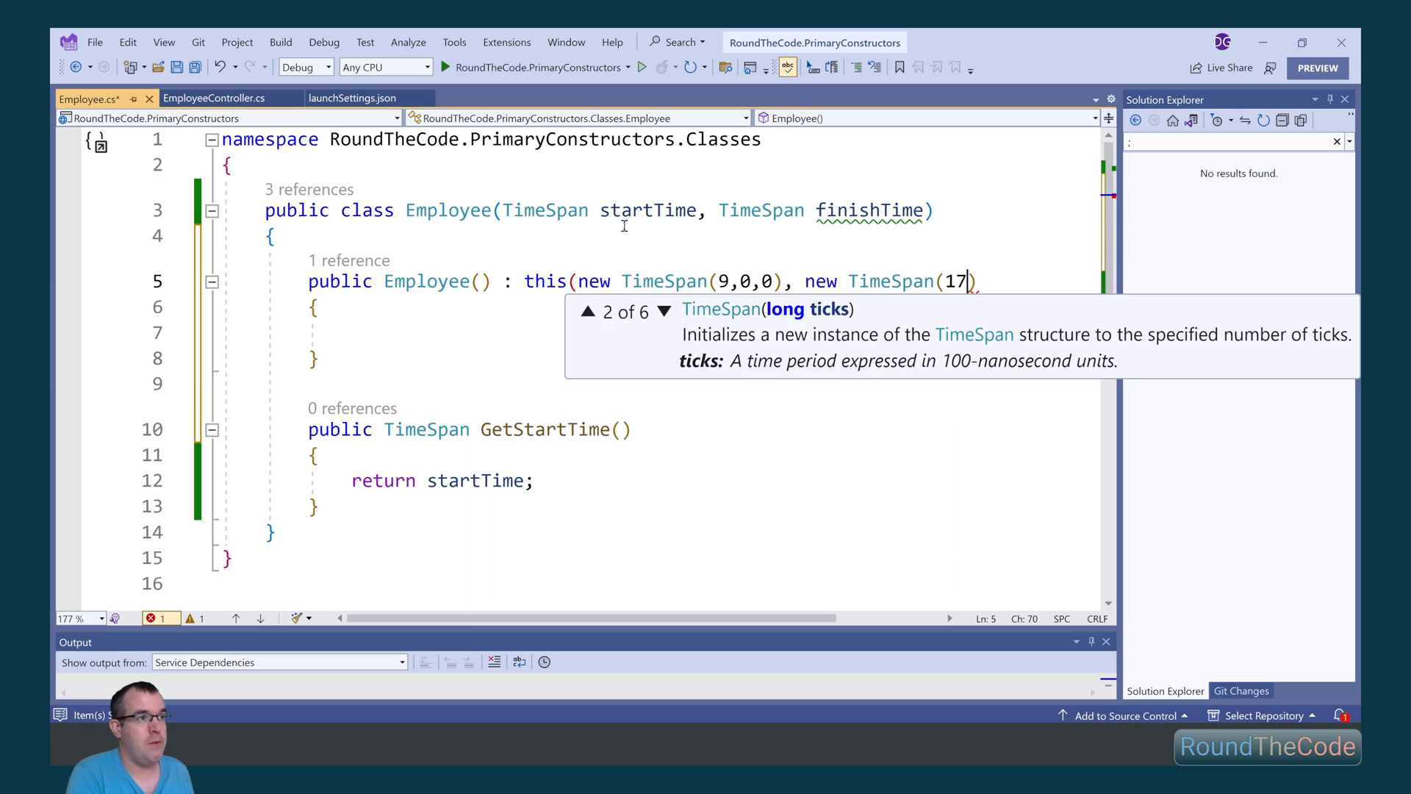
text(,0,0))
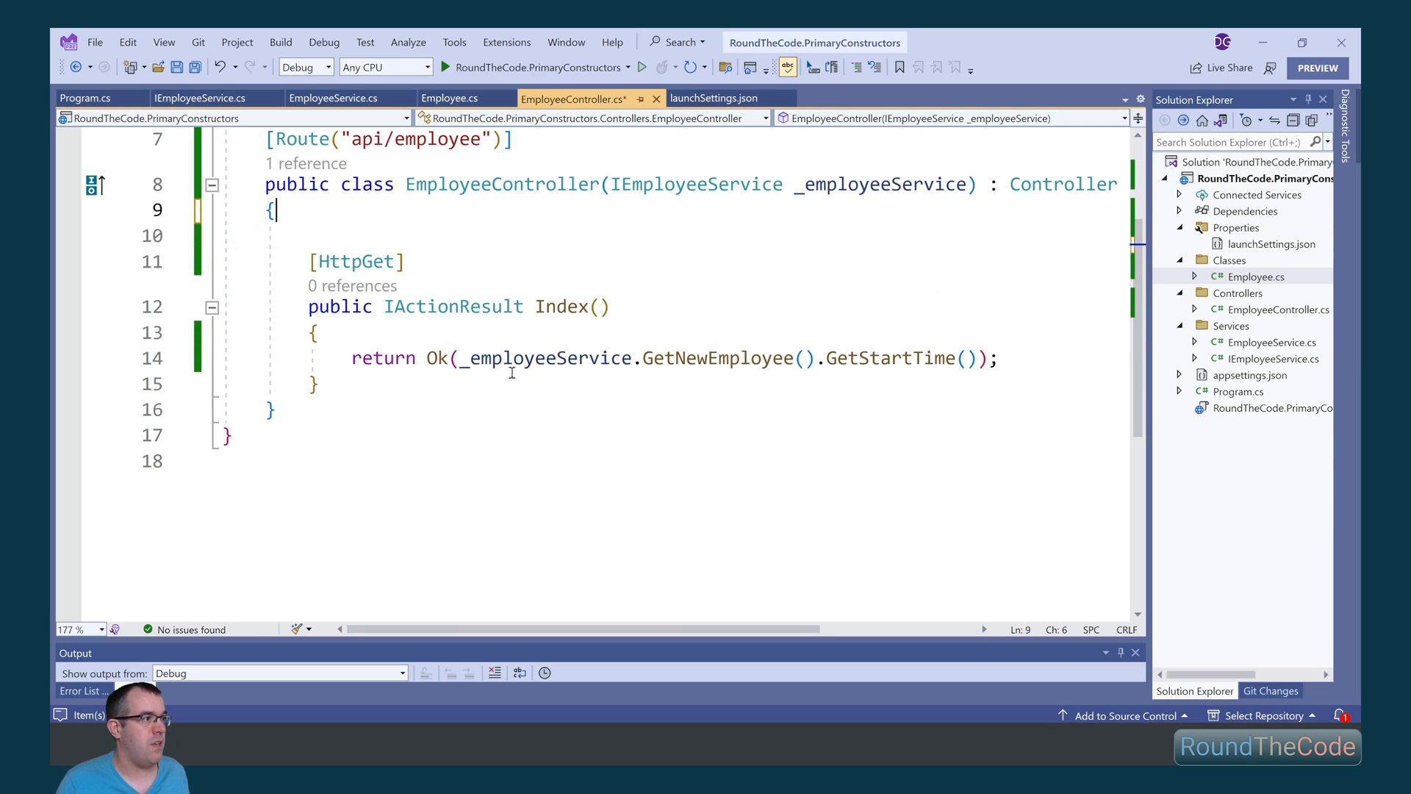
Select the _employeeService usage in Index for the primary-constructor rewrite, then return to Employee.cs
double_click(546, 358)
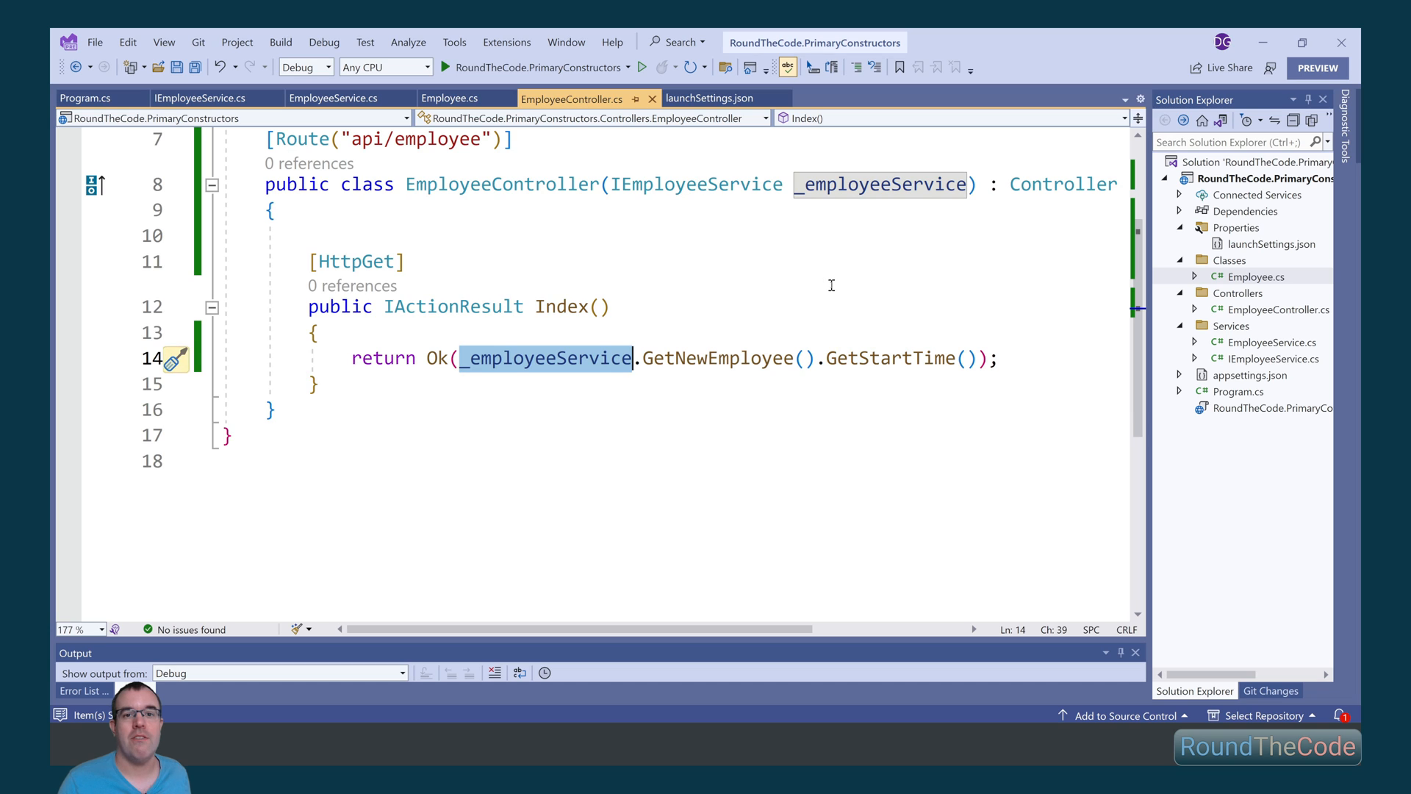
click(447, 98)
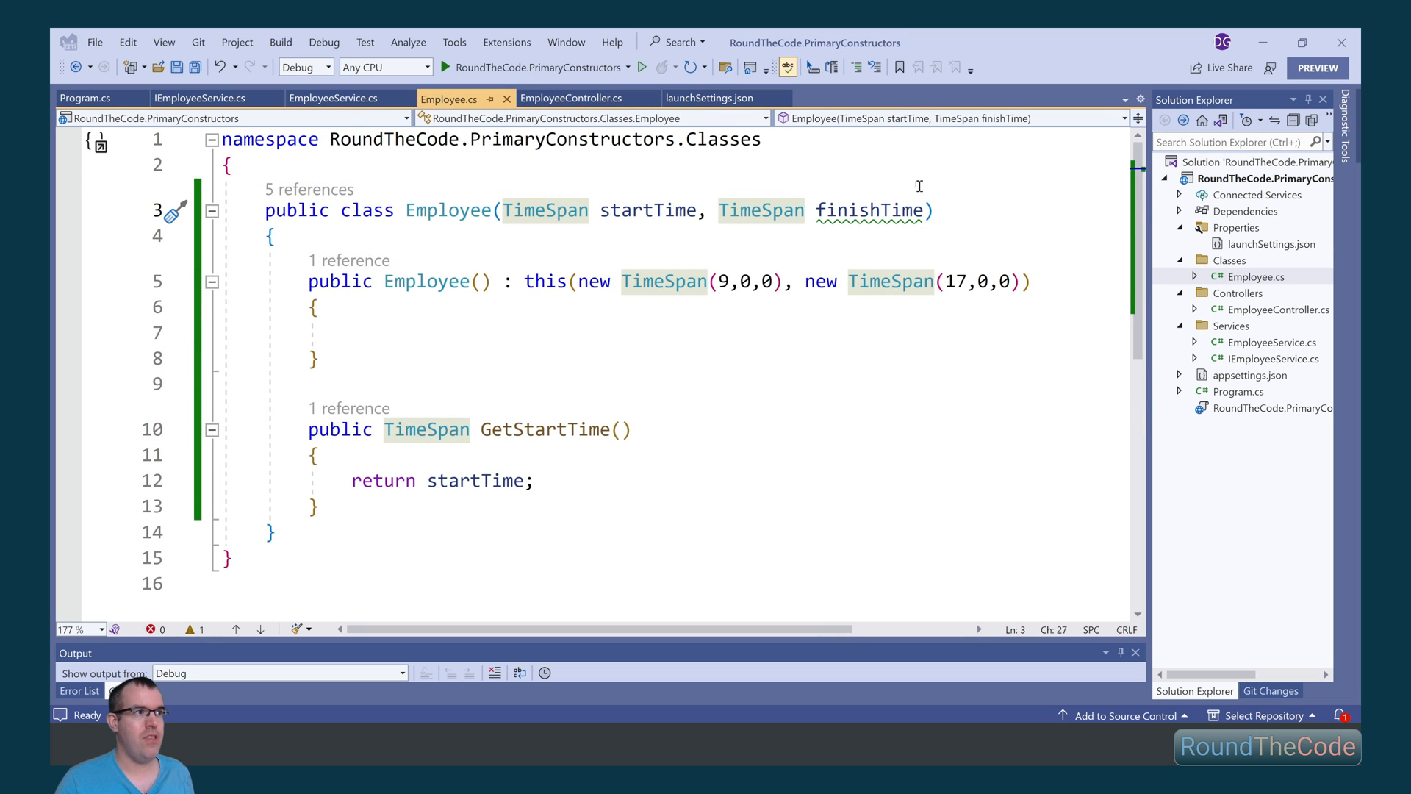